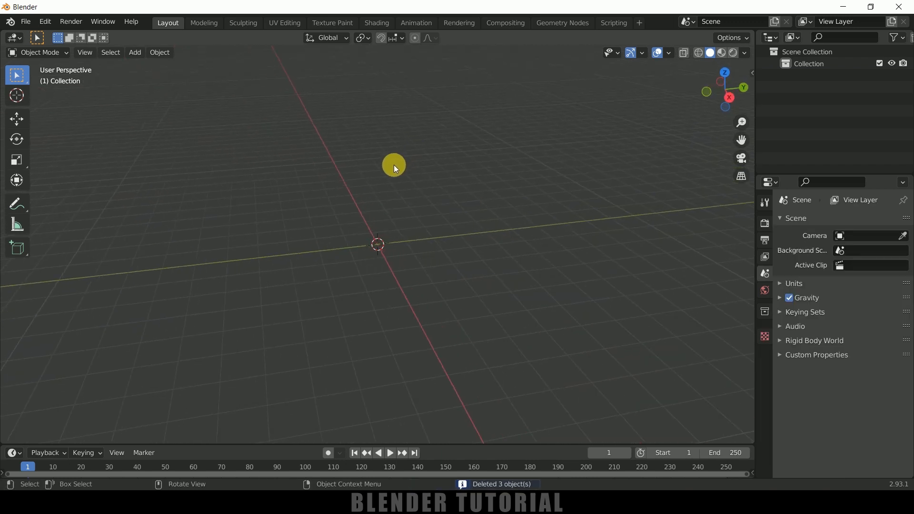
- Add a mesh plane and stretch it along Y into a long ground strip
{"action": "left_click", "coordinate": [135, 52]}
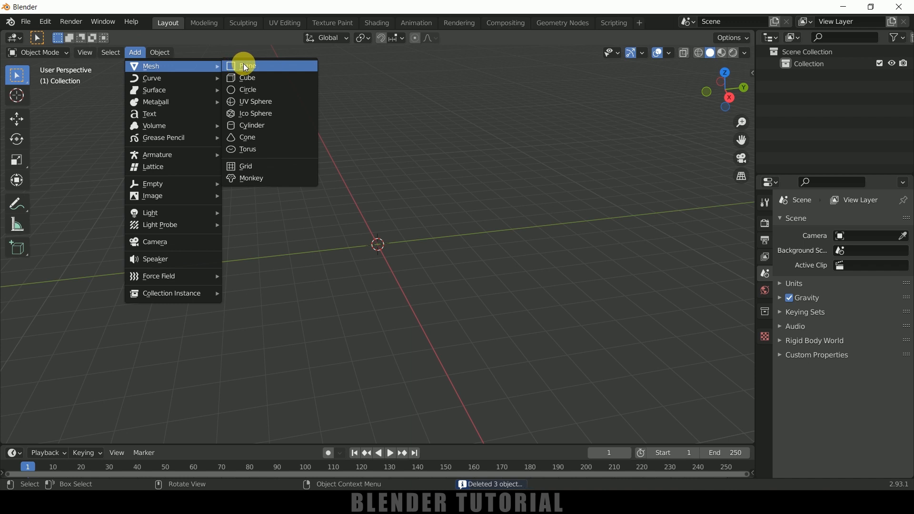
{"action": "left_click", "coordinate": [246, 66]}
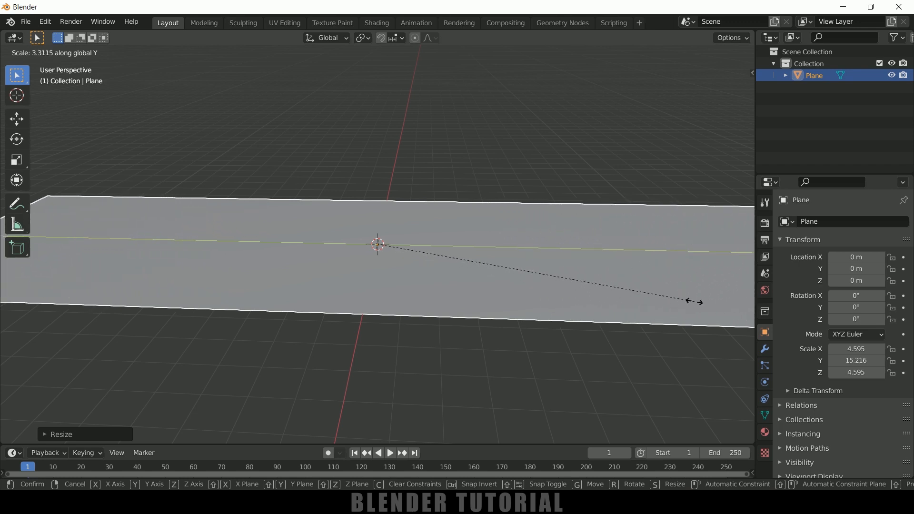
{"action": "left_click", "coordinate": [510, 254]}
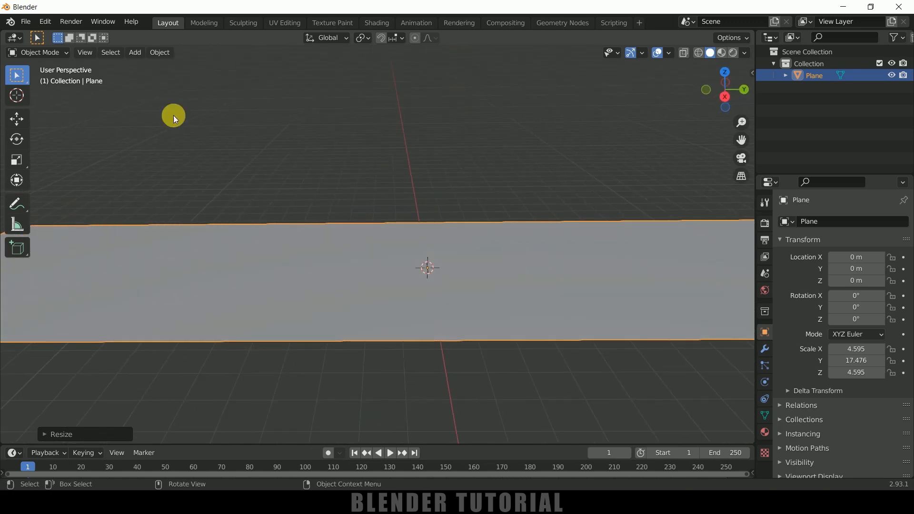
- Add a cube, raise it above the plane, and scale it into a thin tall slab
{"action": "left_click", "coordinate": [135, 52]}
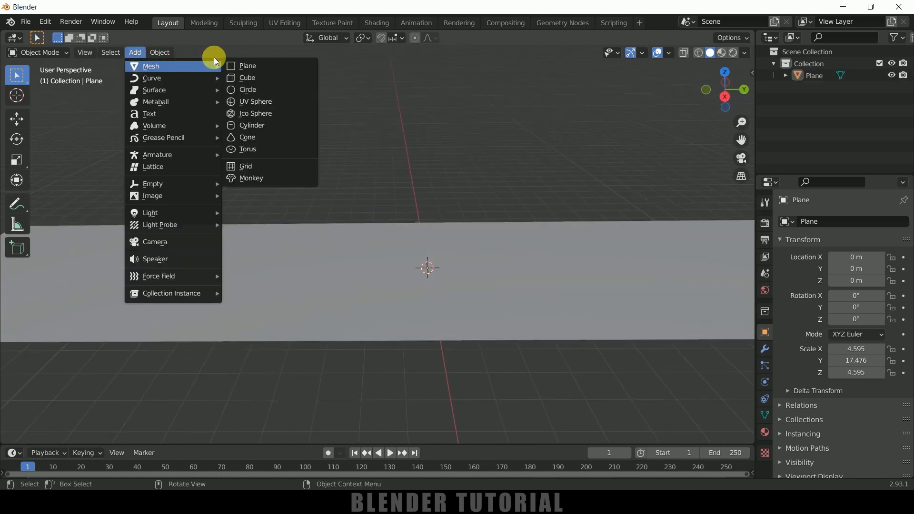
{"action": "left_click", "coordinate": [248, 77]}
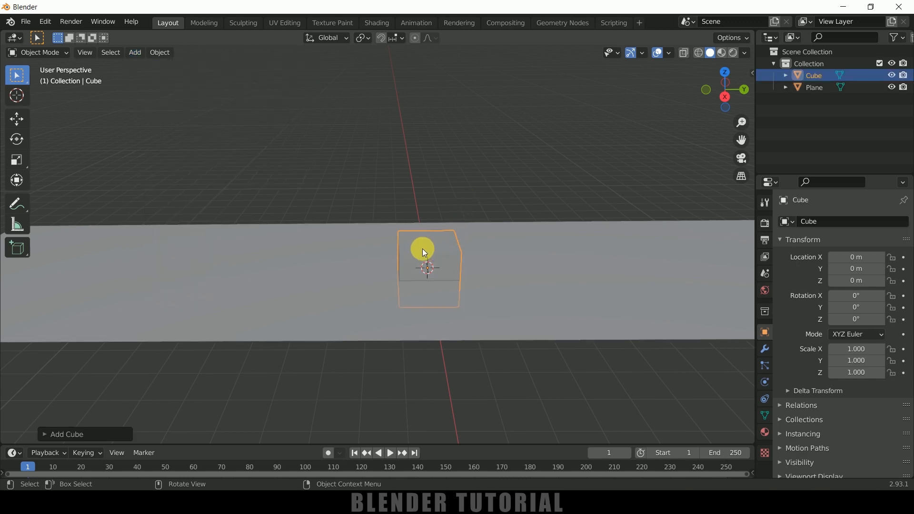
{"action": "left_click", "coordinate": [16, 119]}
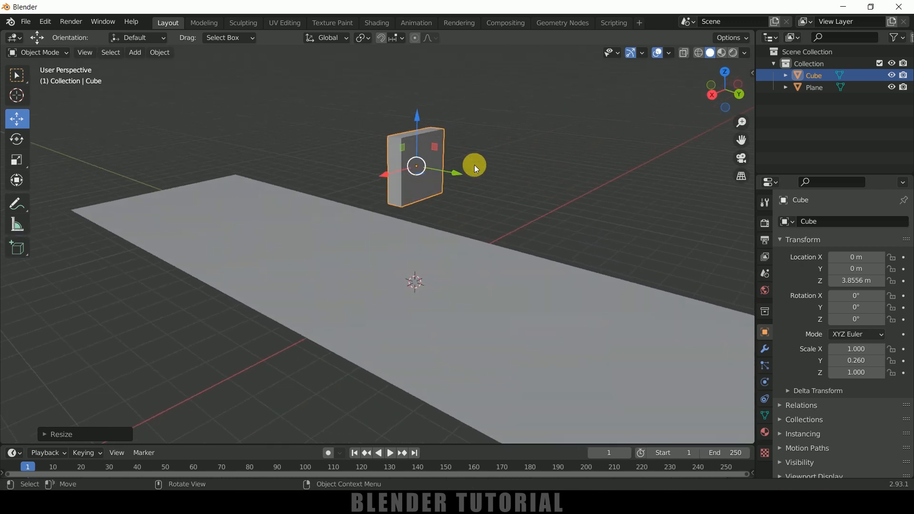
{"action": "key", "text": "s"}
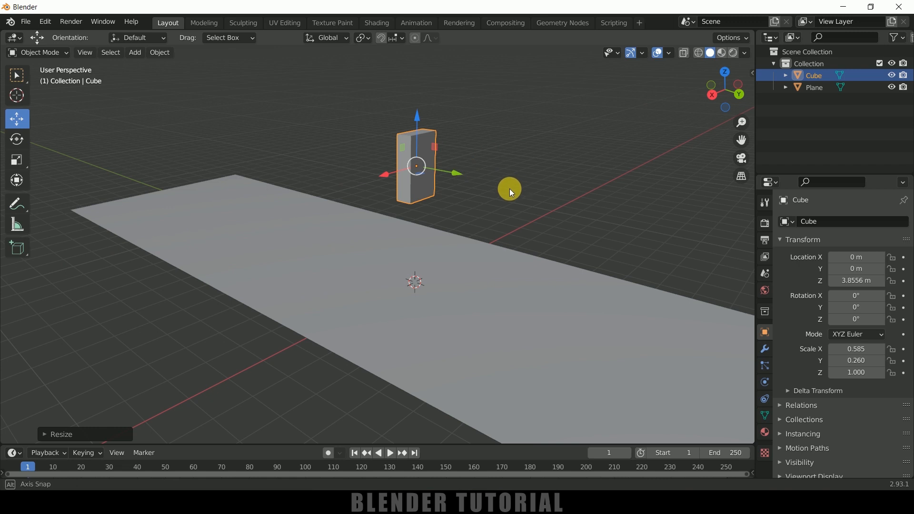
{"action": "left_click_drag", "start_coordinate": [509, 192], "coordinate": [483, 190]}
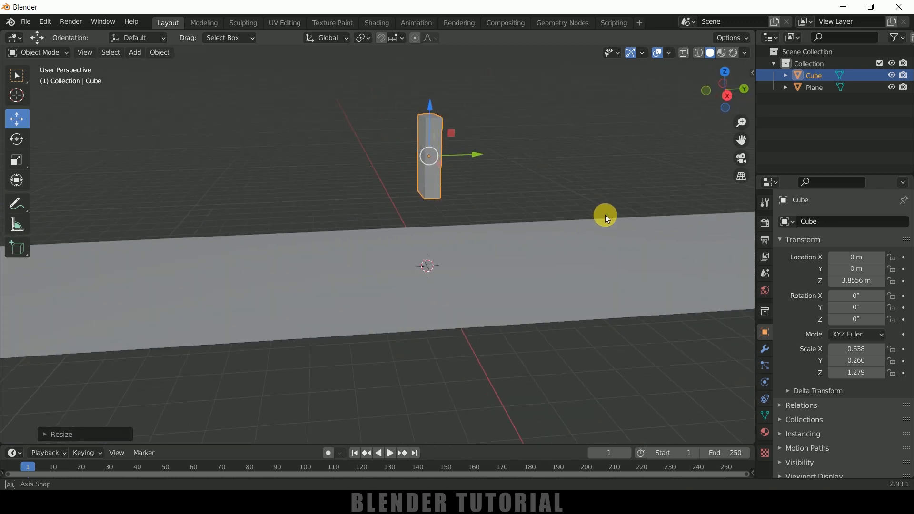
{"action": "left_click_drag", "start_coordinate": [605, 218], "coordinate": [497, 185]}
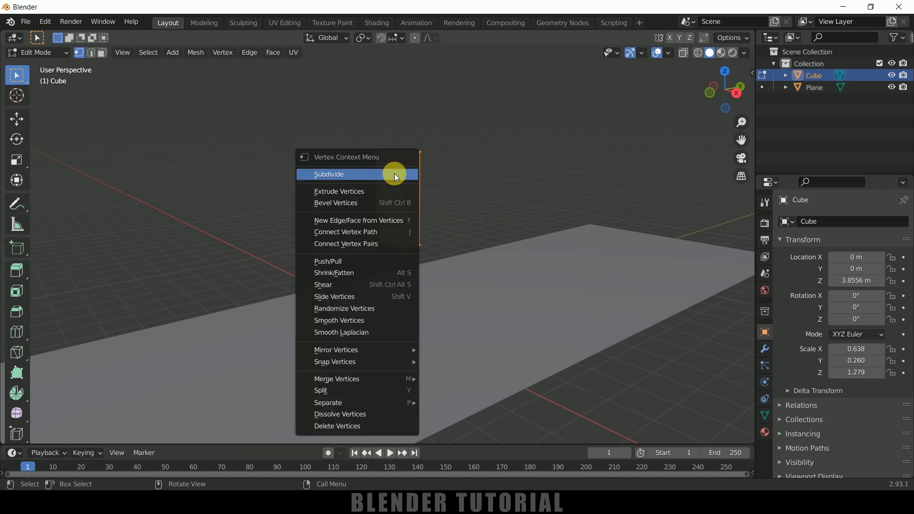
- Subdivide the block with 10 cuts and add a Subdivision Surface modifier to round it
{"action": "left_click", "coordinate": [330, 175]}
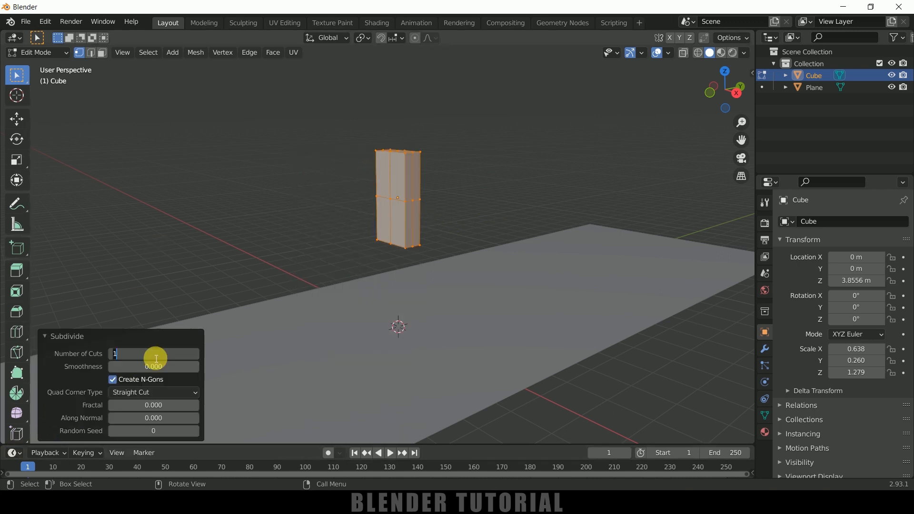
{"action": "type", "text": "10"}
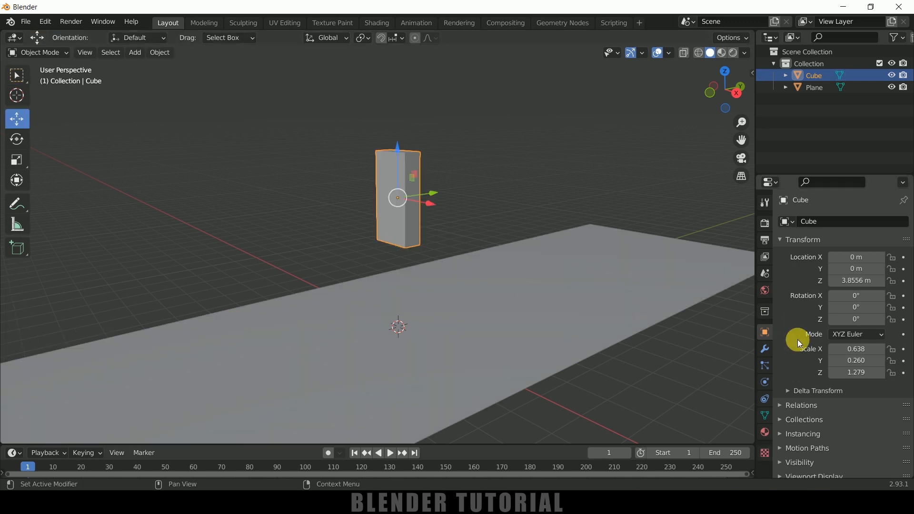
{"action": "left_click", "coordinate": [805, 221]}
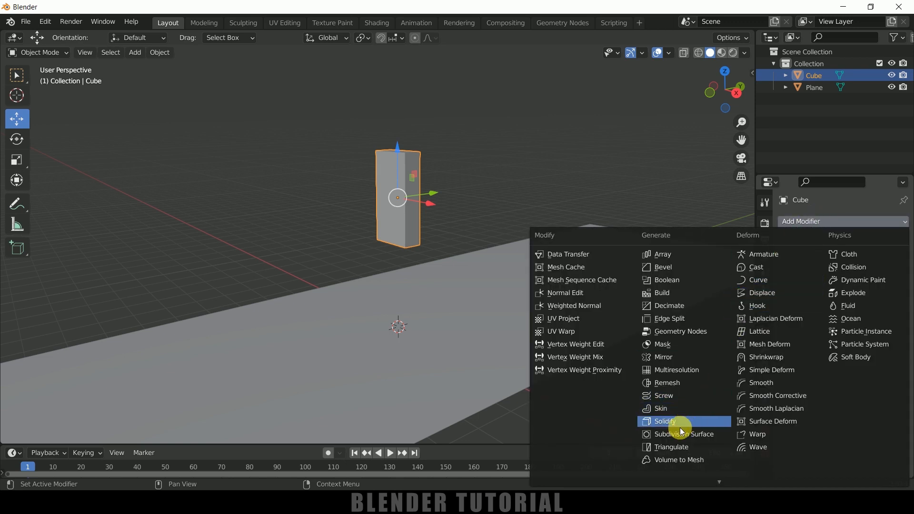
{"action": "left_click", "coordinate": [686, 434]}
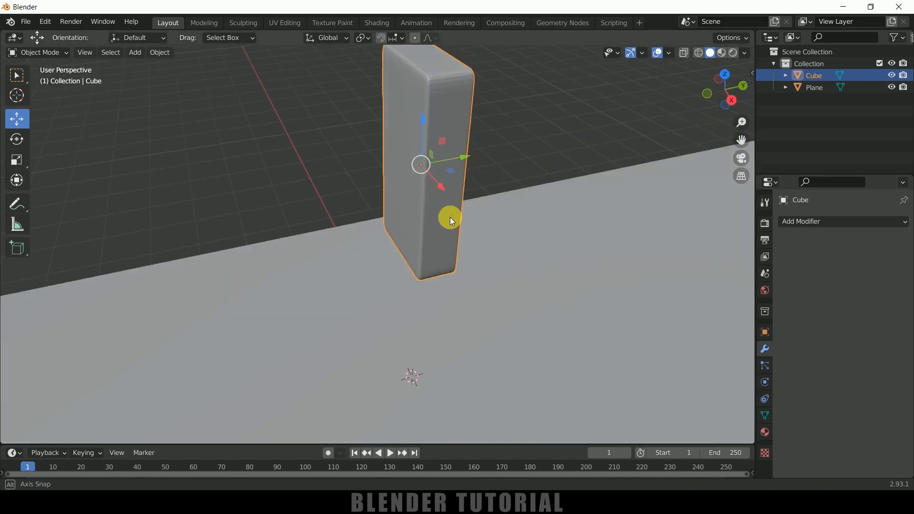
{"action": "left_click_drag", "start_coordinate": [449, 221], "coordinate": [485, 197]}
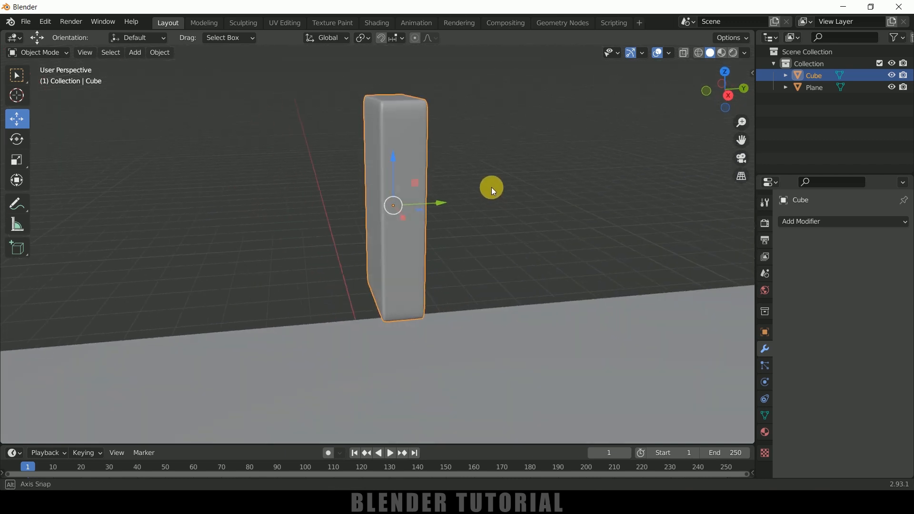
{"action": "left_click_drag", "start_coordinate": [492, 190], "coordinate": [492, 205]}
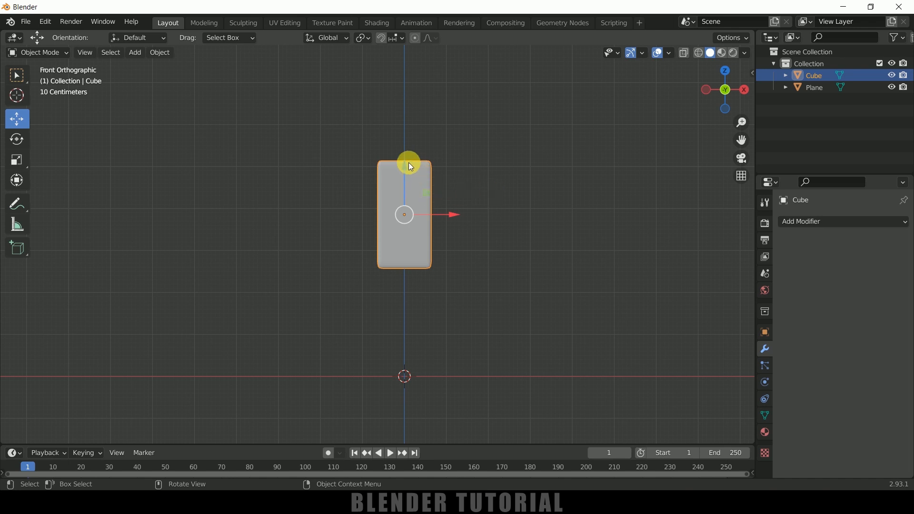
- Drop the domino onto the plane in side view, then slide it to the plane's far end
{"action": "key", "text": "g"}
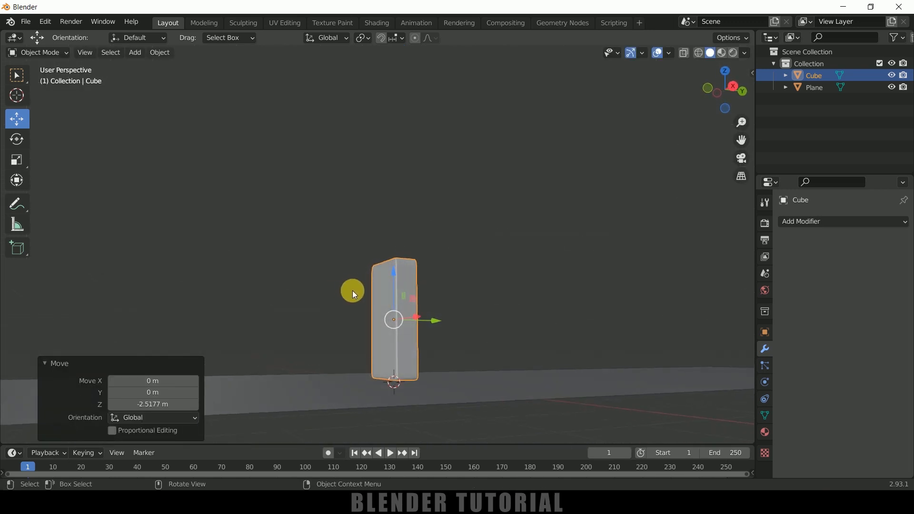
{"action": "key", "text": "KP_3"}
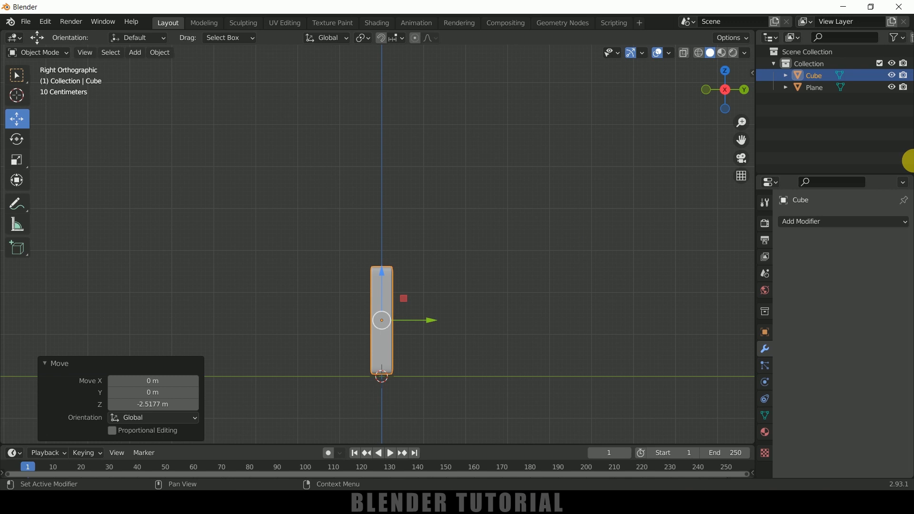
{"action": "left_click", "coordinate": [496, 308]}
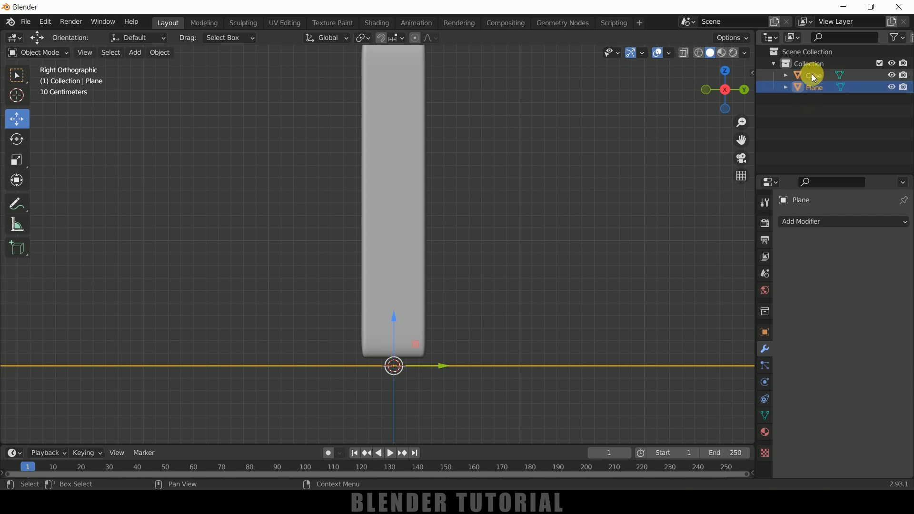
{"action": "left_click", "coordinate": [814, 76]}
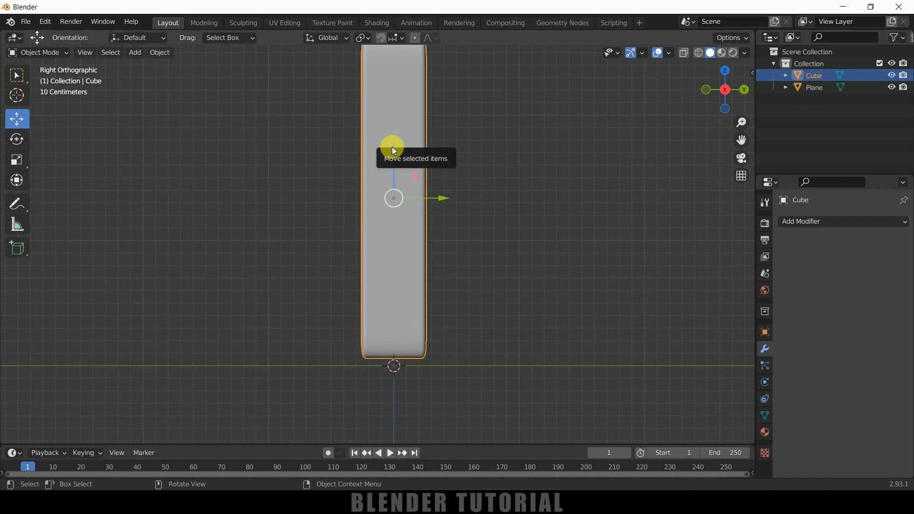
{"action": "key", "text": "g"}
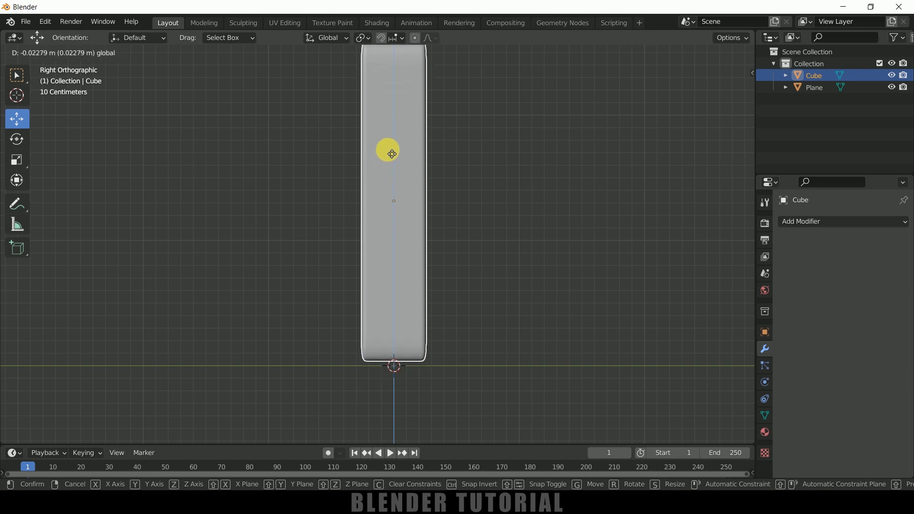
{"action": "left_click", "coordinate": [317, 201]}
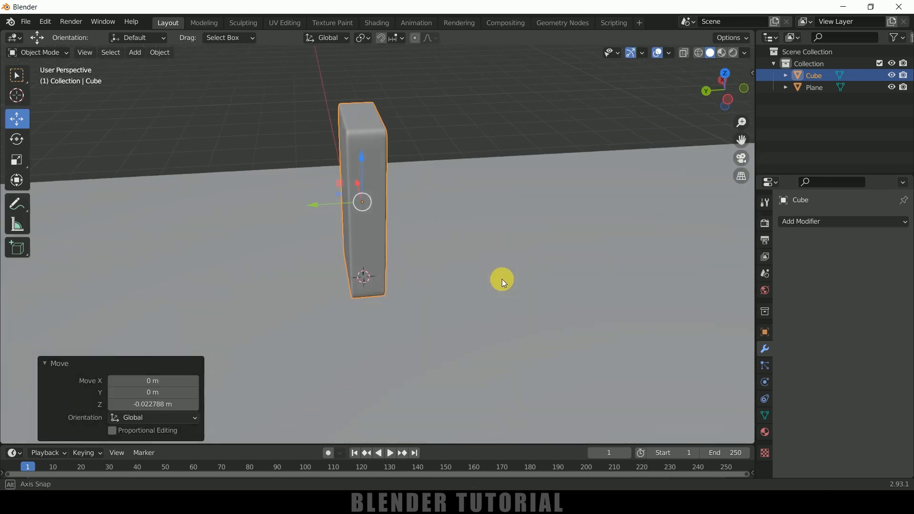
{"action": "left_click_drag", "start_coordinate": [503, 283], "coordinate": [406, 255]}
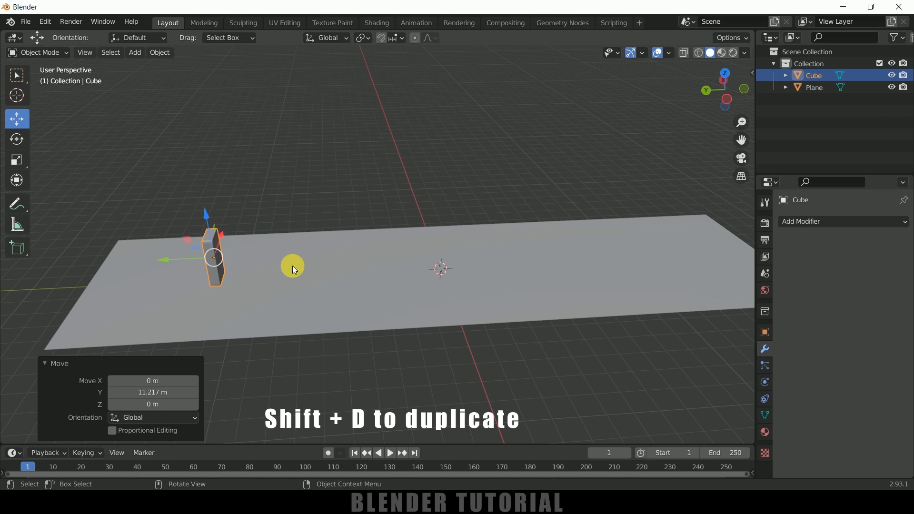
- Duplicate the domino a short step forward along Y and repeat to extend the row
{"action": "key", "text": "shift+d"}
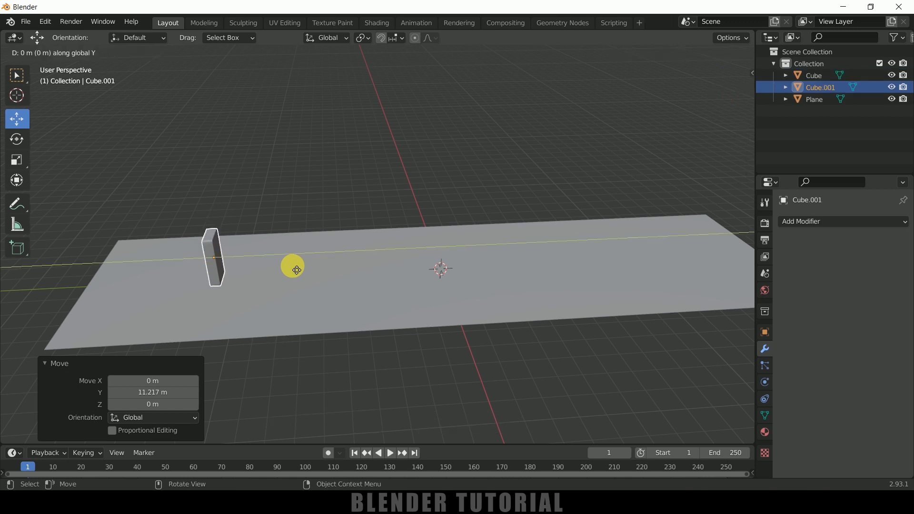
{"action": "left_click_drag", "start_coordinate": [296, 269], "coordinate": [324, 266]}
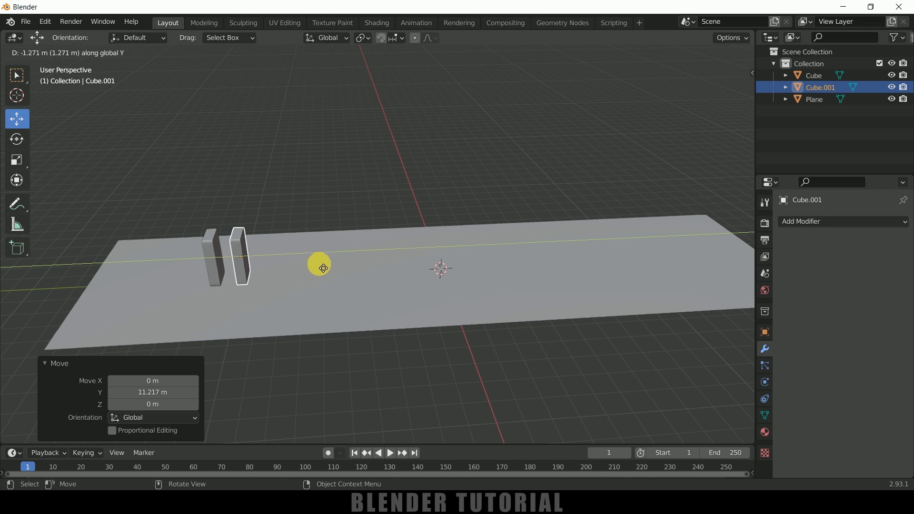
{"action": "key", "text": "shift+r"}
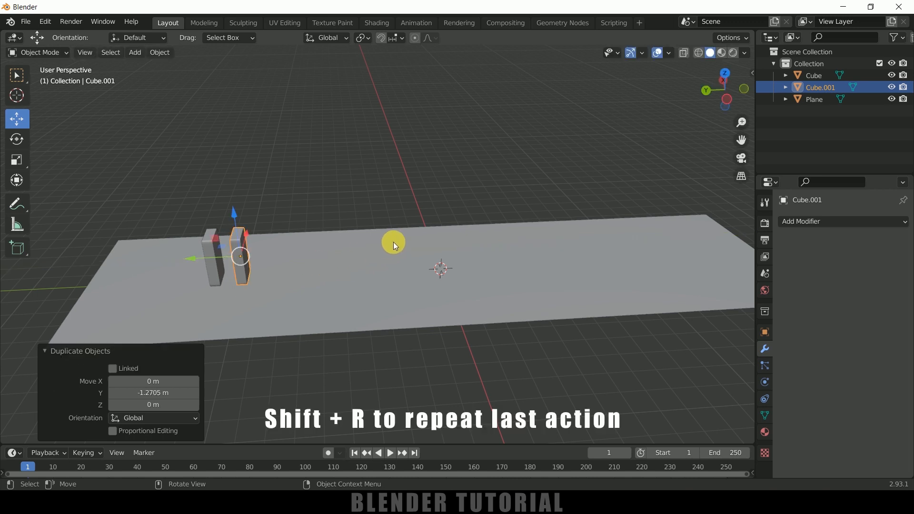
{"action": "key", "text": "shift+r"}
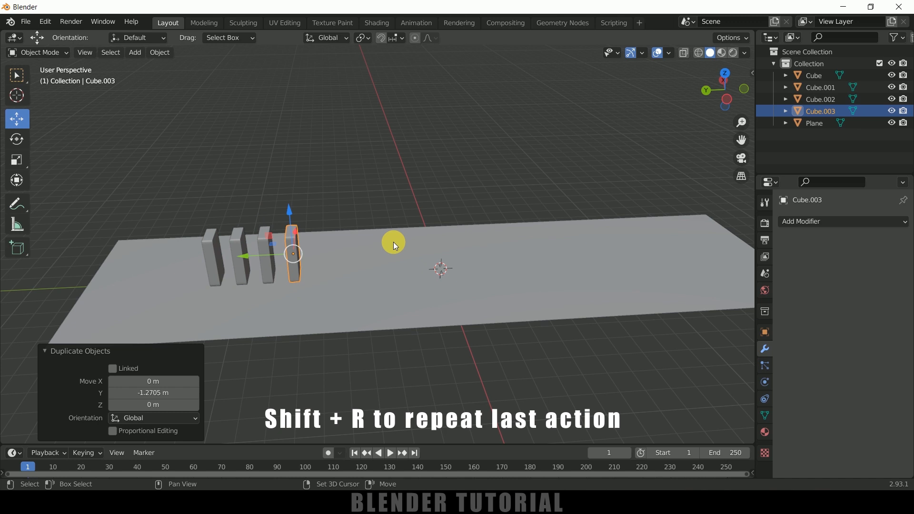
{"action": "key", "text": "shift+r"}
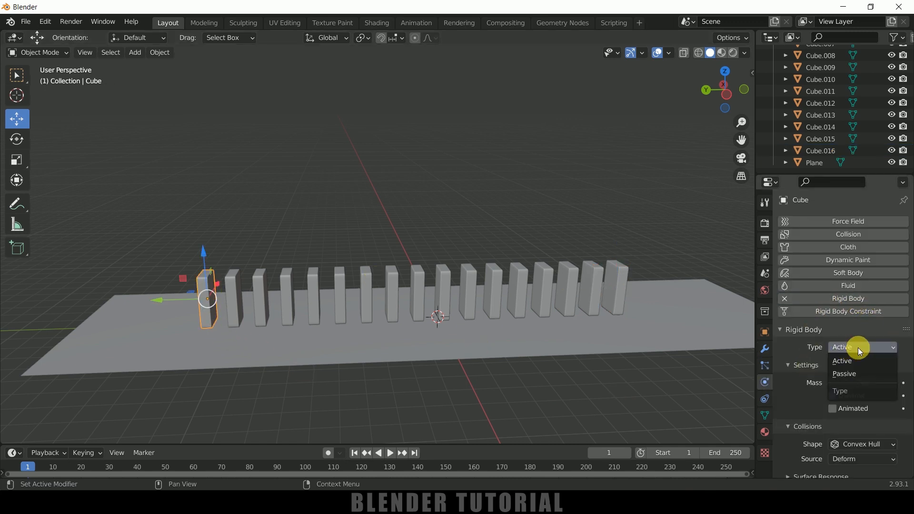
- Keep the first domino's rigid body Active with friction 0.630 and bounciness 0.200
{"action": "left_click", "coordinate": [842, 361]}
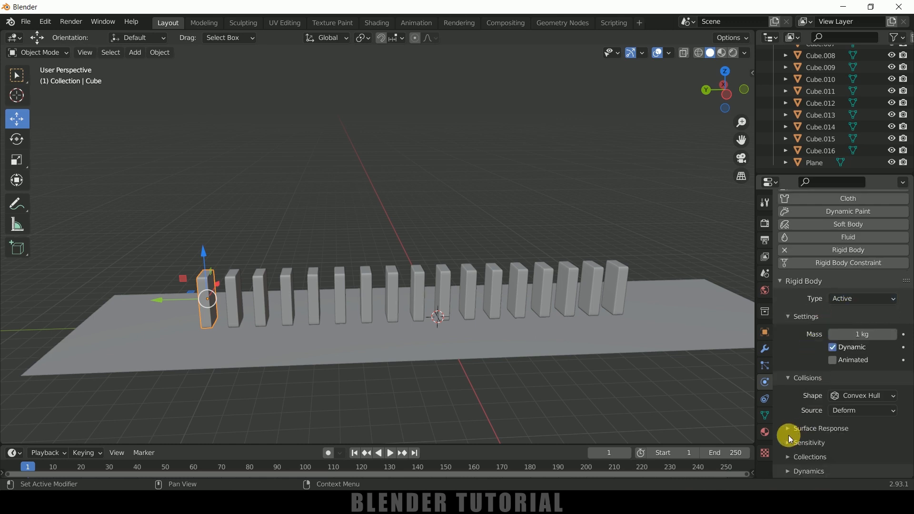
{"action": "left_click", "coordinate": [787, 429]}
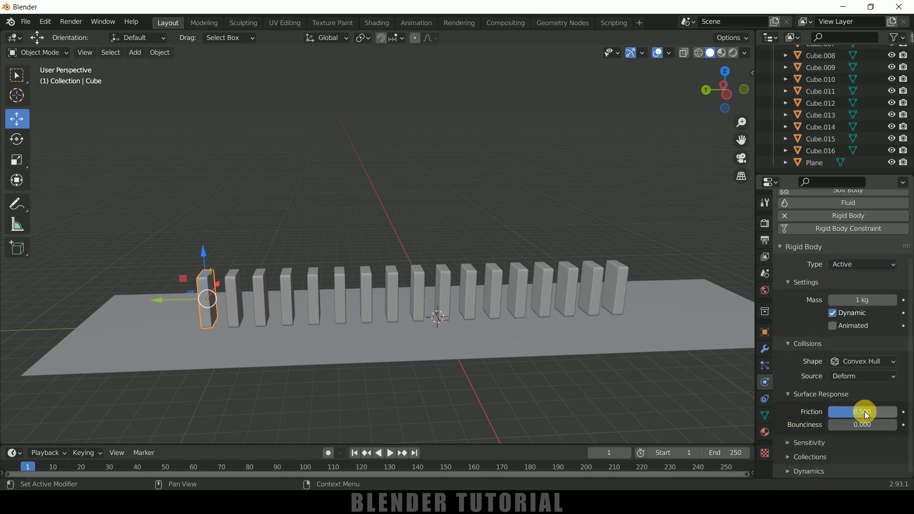
{"action": "left_click_drag", "start_coordinate": [863, 412], "coordinate": [869, 411]}
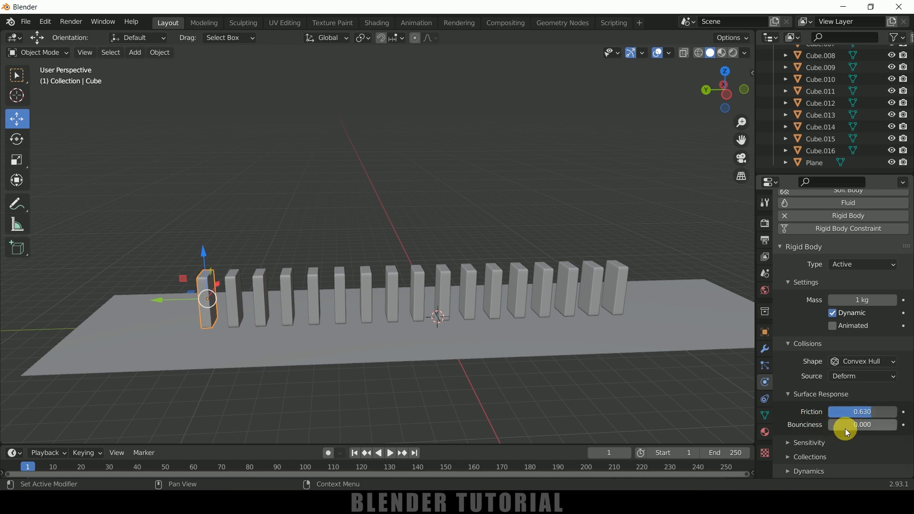
{"action": "left_click_drag", "start_coordinate": [862, 424], "coordinate": [837, 424]}
{"action": "type", "text": "0.200"}
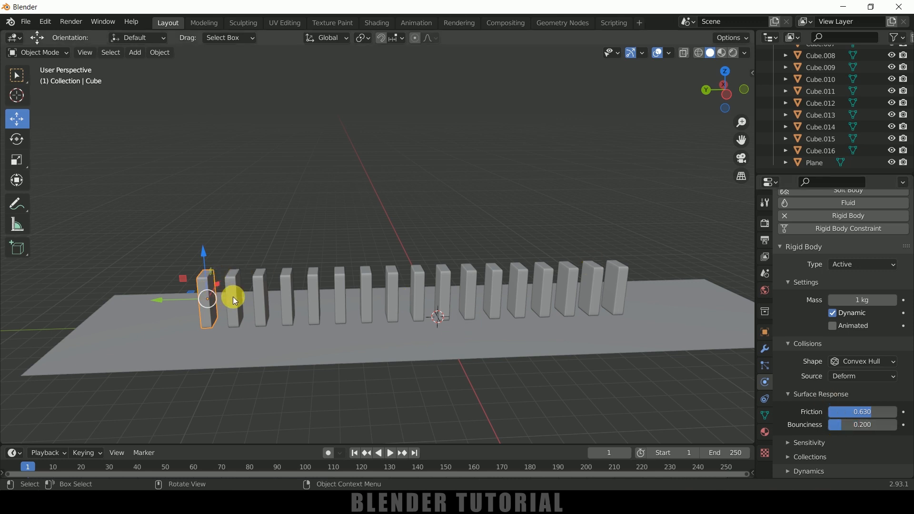
{"action": "mouse_move", "coordinate": [532, 294]}
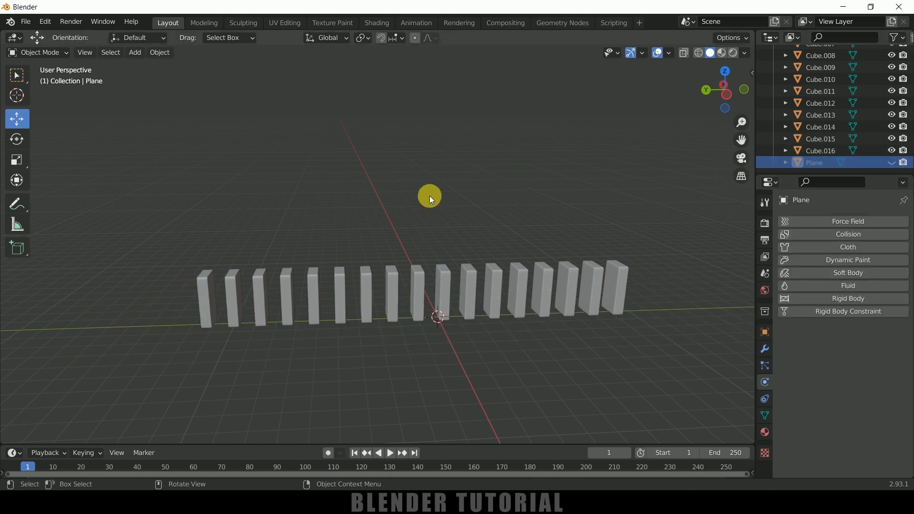
- Select all dominoes with the first active and copy its rigid body settings to them
{"action": "left_click", "coordinate": [207, 298]}
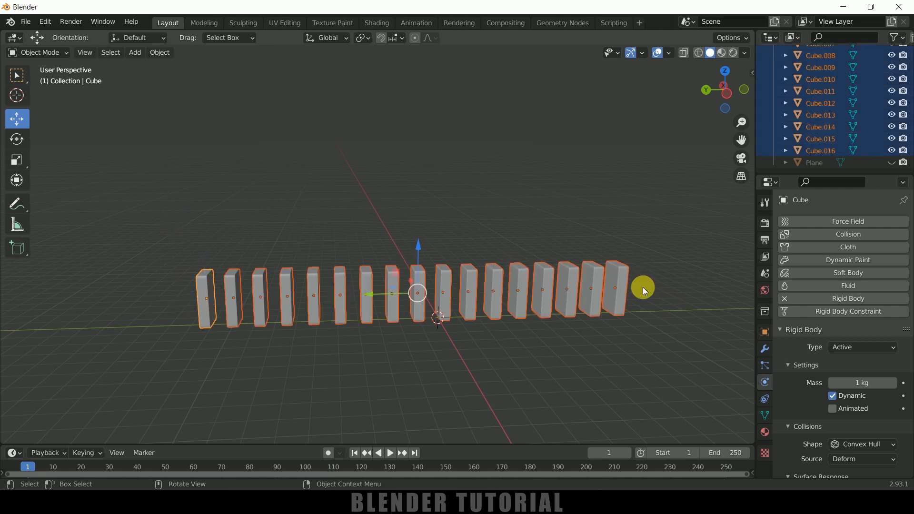
{"action": "left_click", "coordinate": [158, 52]}
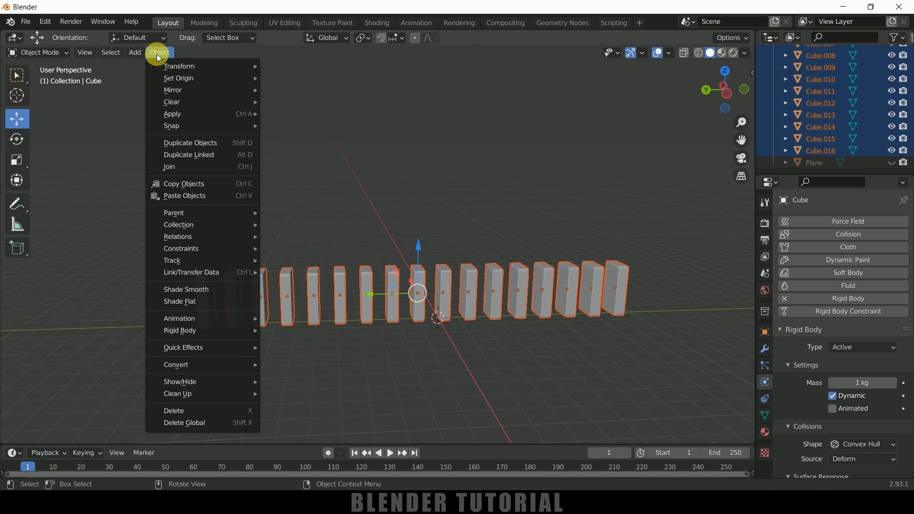
{"action": "mouse_move", "coordinate": [179, 331]}
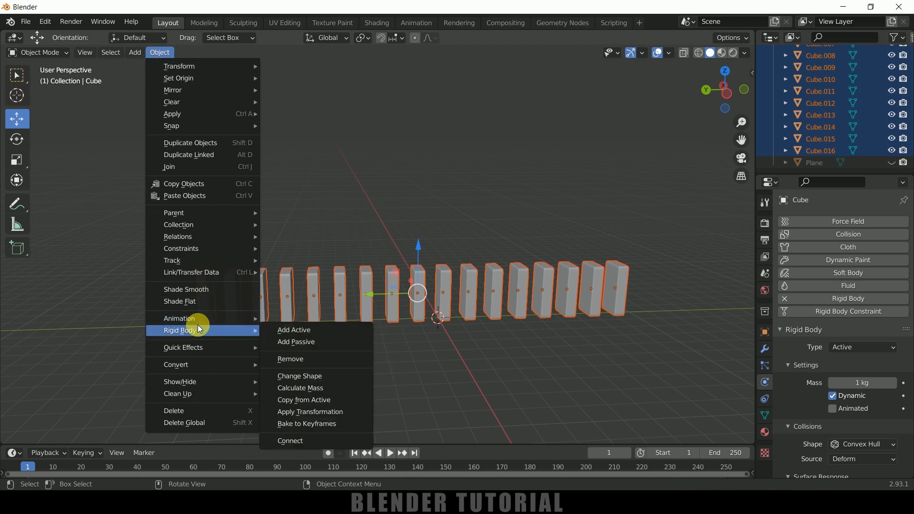
{"action": "mouse_move", "coordinate": [310, 400]}
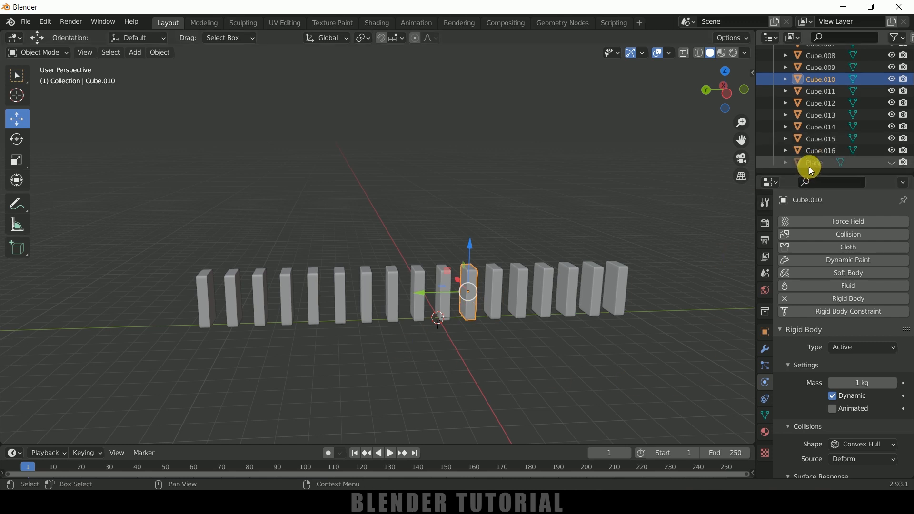
- Unhide the plane, test playback, make it a Passive rigid body, and replay
{"action": "left_click", "coordinate": [813, 162]}
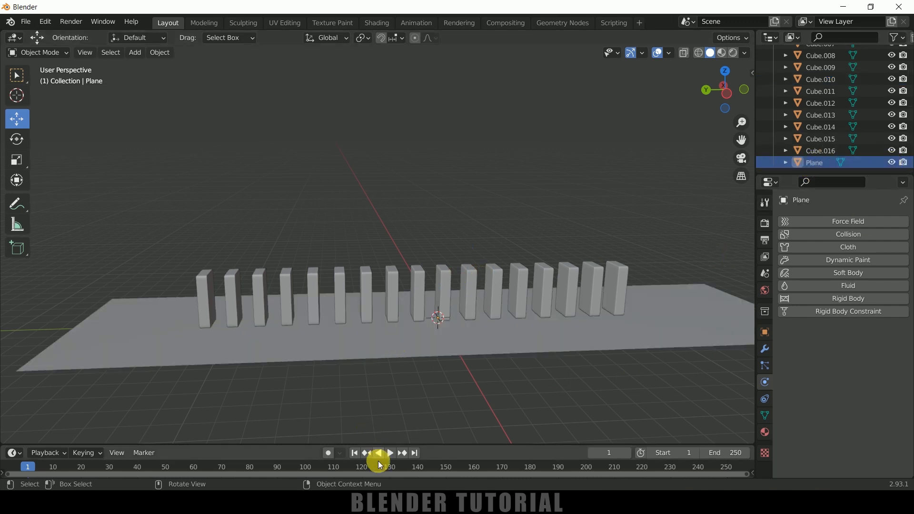
{"action": "left_click", "coordinate": [389, 452]}
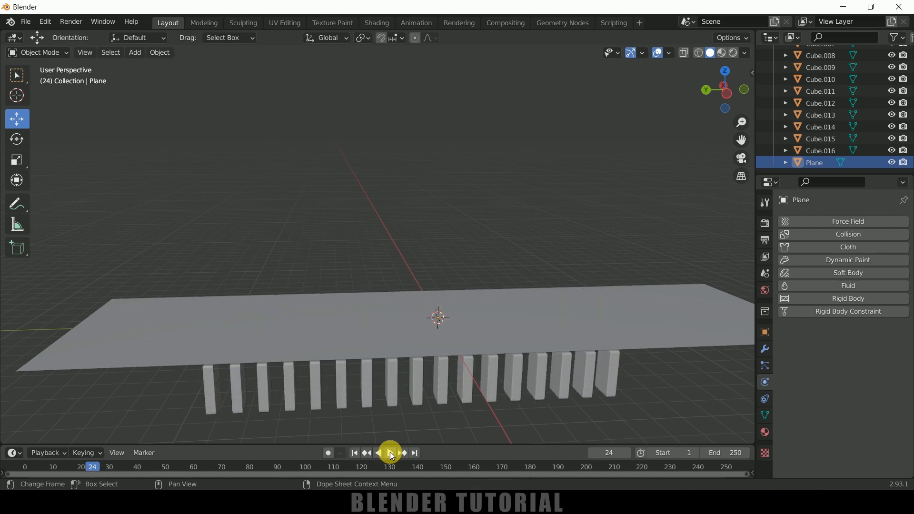
{"action": "left_click", "coordinate": [354, 453]}
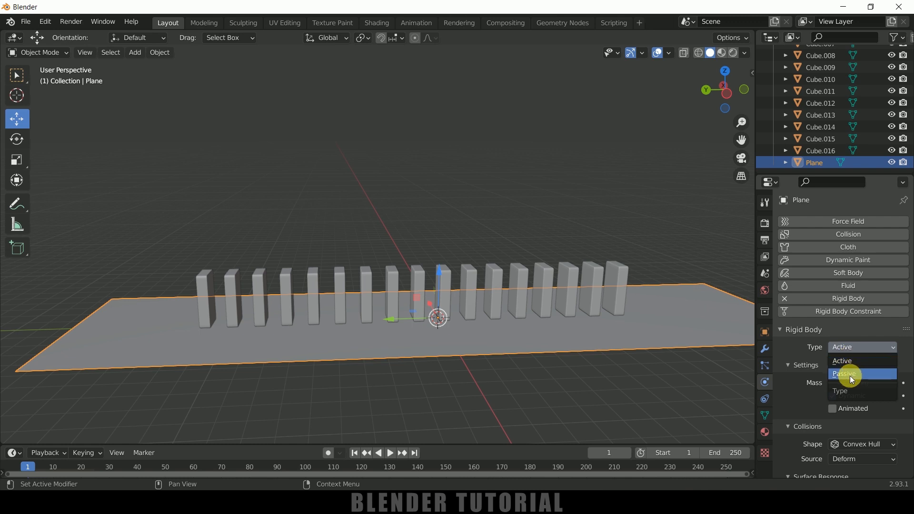
{"action": "left_click", "coordinate": [846, 373]}
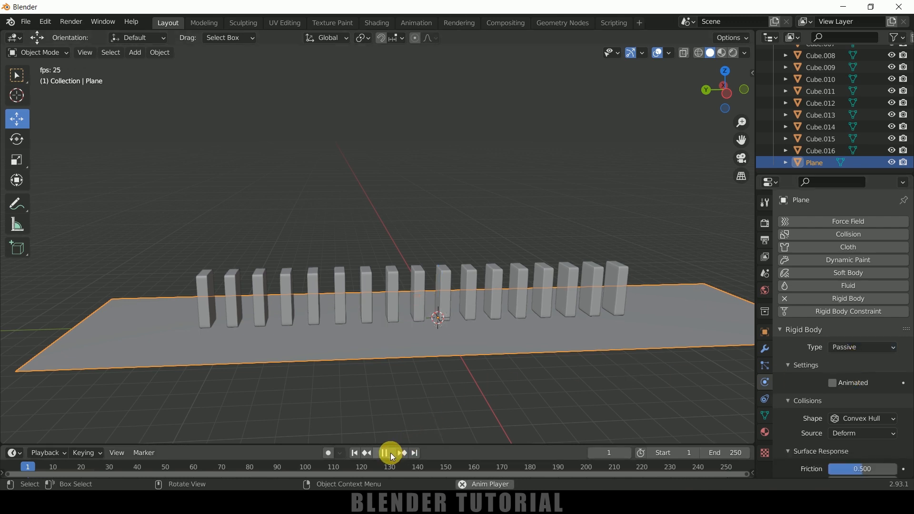
{"action": "left_click", "coordinate": [390, 453]}
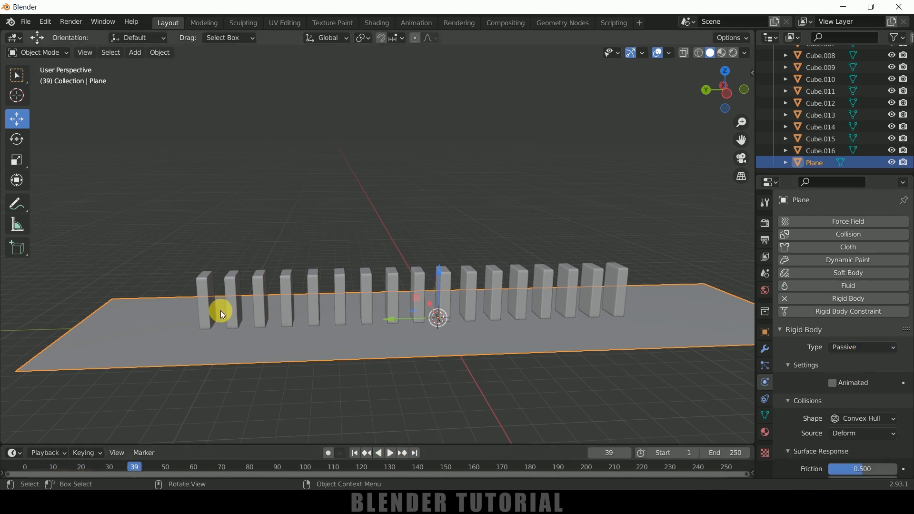
{"action": "mouse_move", "coordinate": [401, 369]}
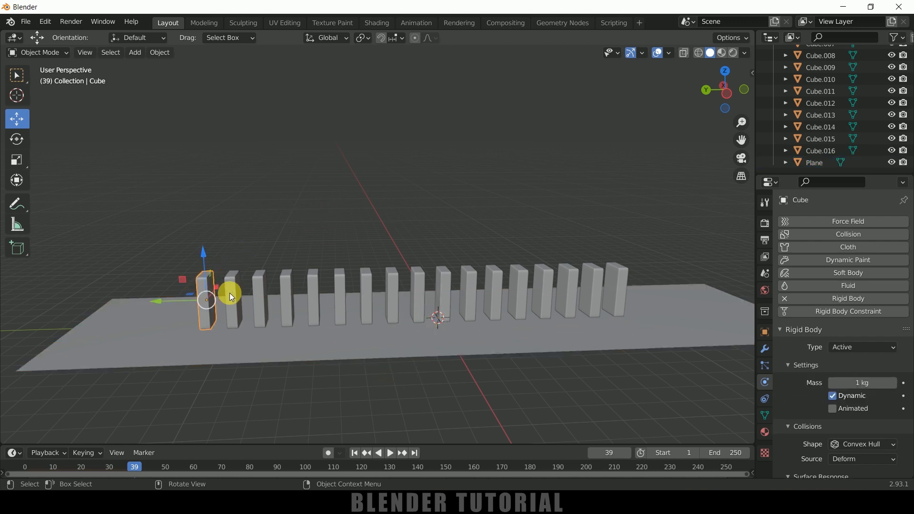
{"action": "mouse_move", "coordinate": [263, 293]}
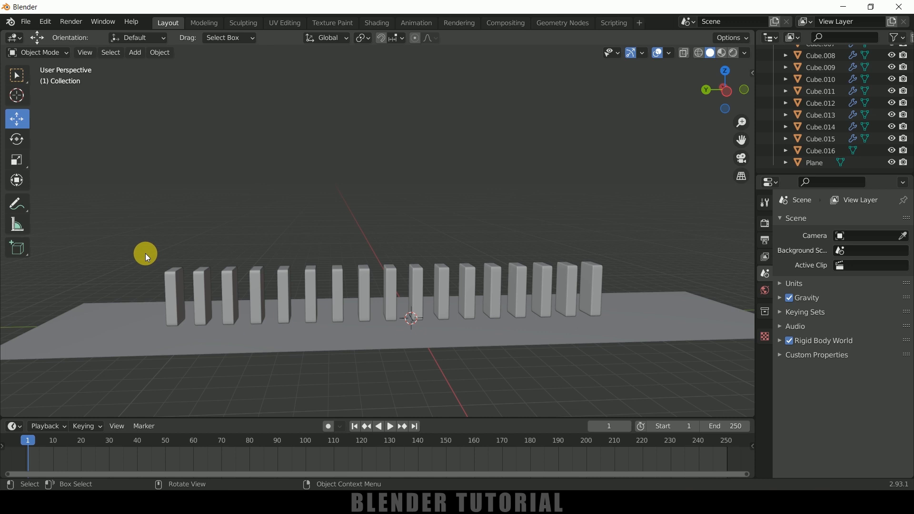
{"action": "mouse_move", "coordinate": [147, 279]}
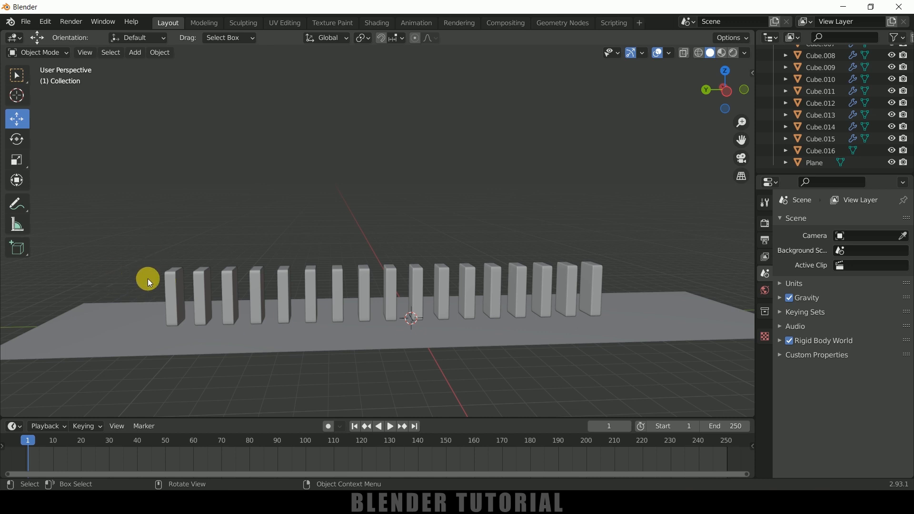
{"action": "mouse_move", "coordinate": [182, 282]}
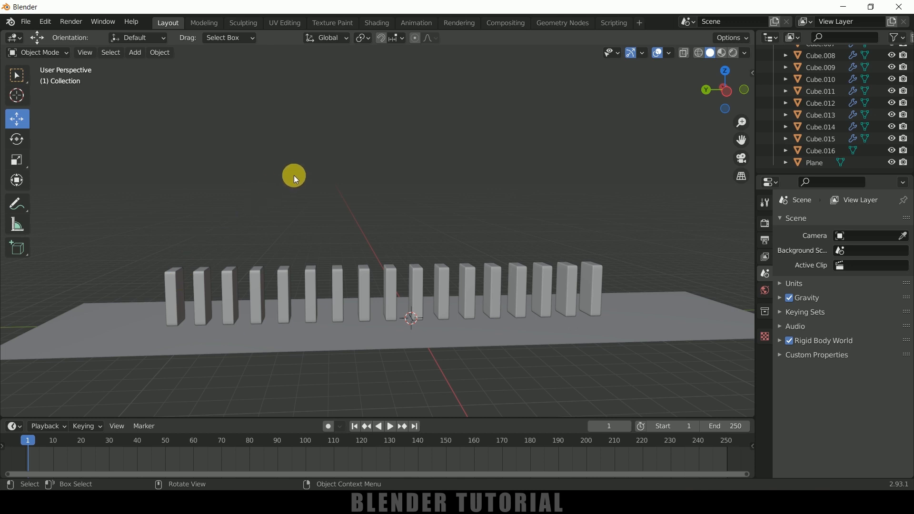
- Add a new cube, shrink it, and position it beside the first domino
{"action": "left_click", "coordinate": [135, 52]}
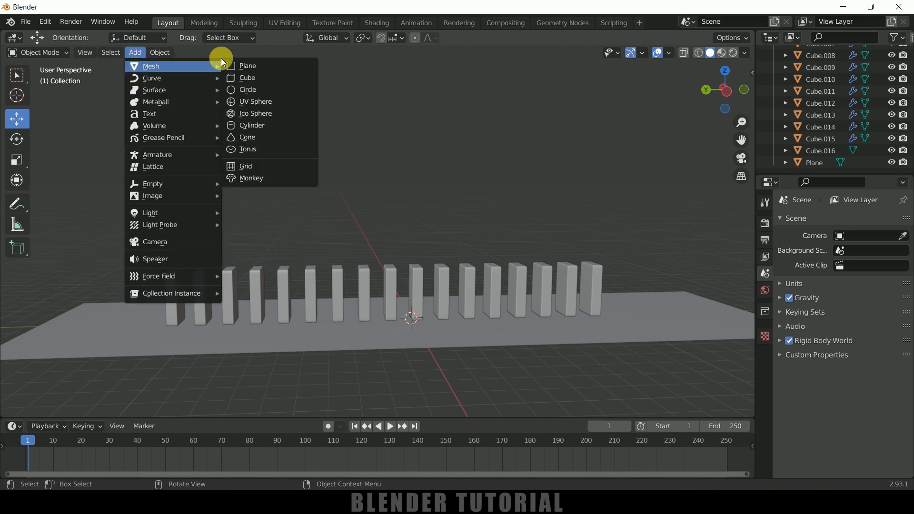
{"action": "left_click", "coordinate": [247, 77]}
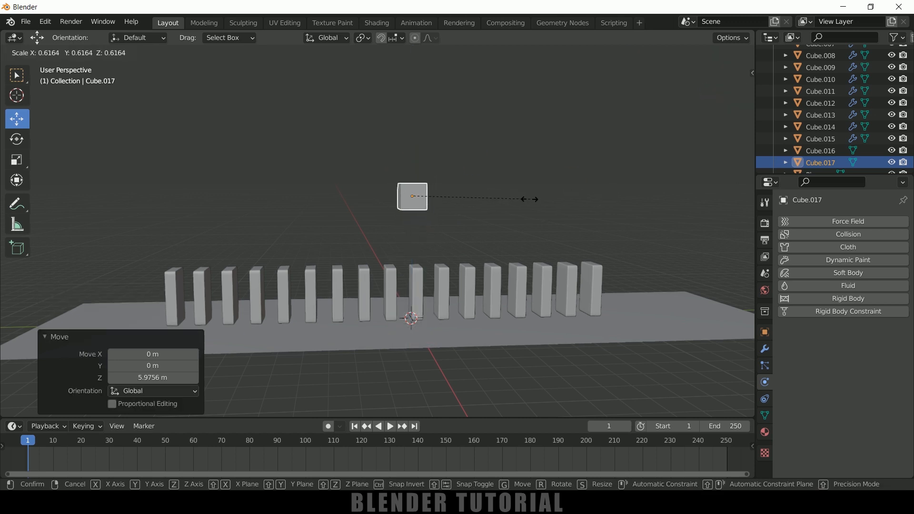
{"action": "key", "text": "s"}
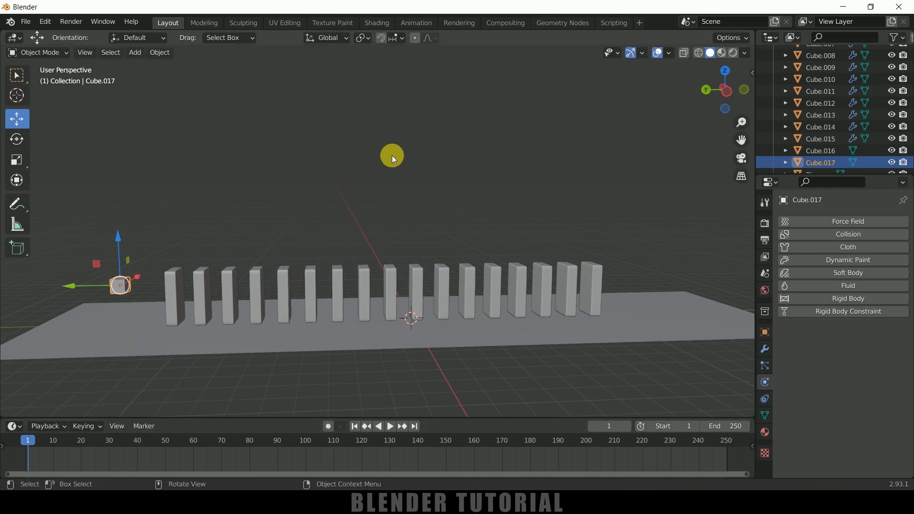
{"action": "key", "text": "i"}
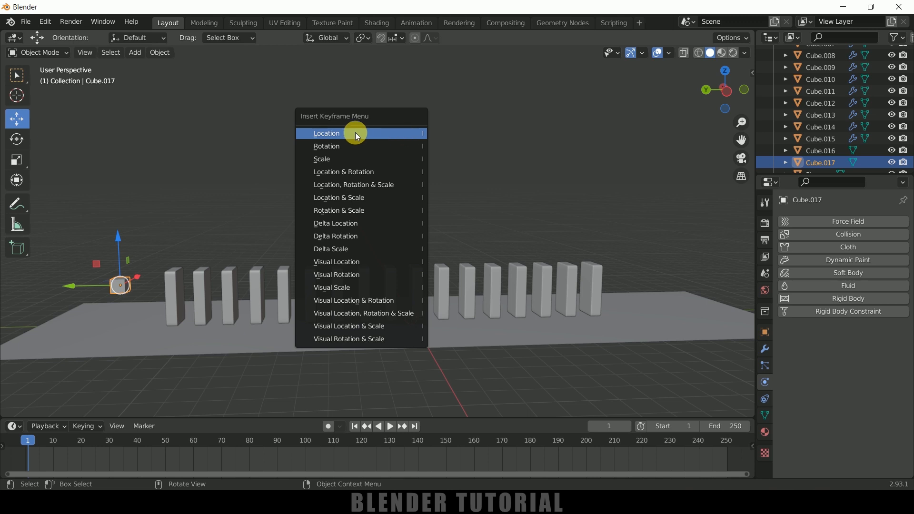
{"action": "left_click", "coordinate": [326, 133]}
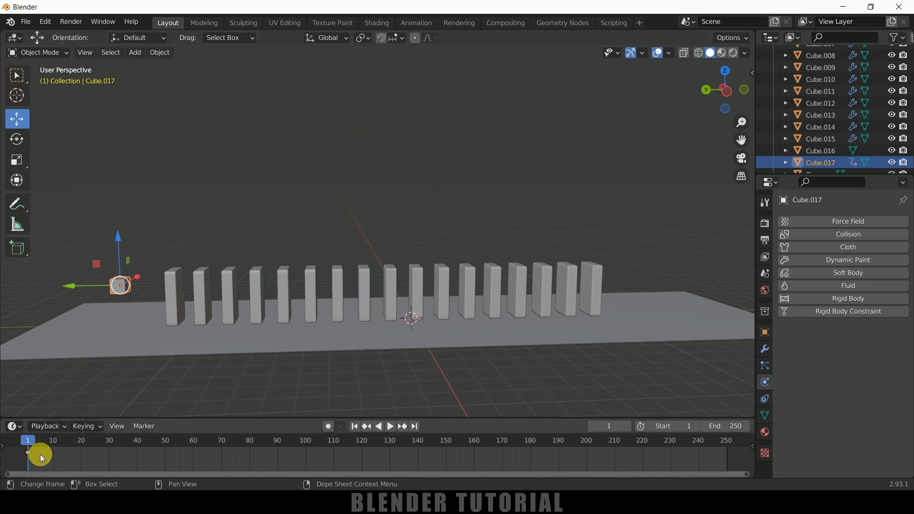
{"action": "left_click", "coordinate": [389, 427]}
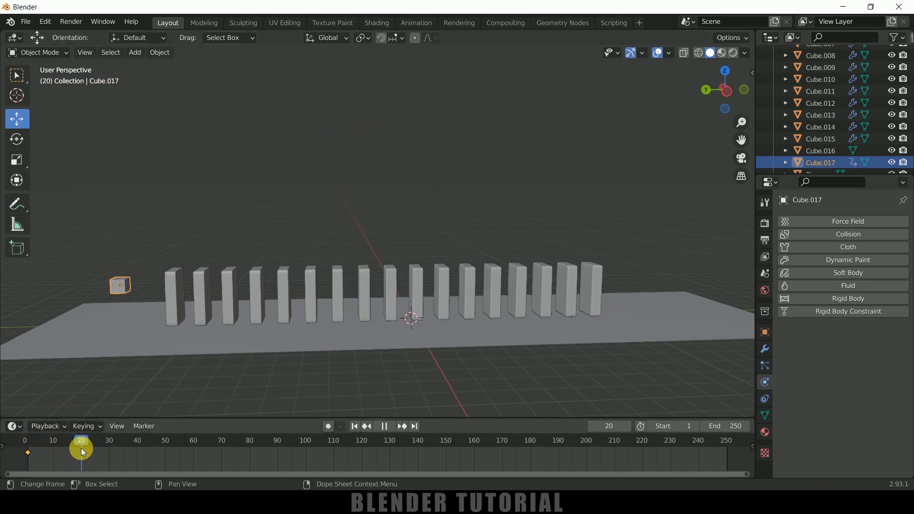
{"action": "key", "text": "g"}
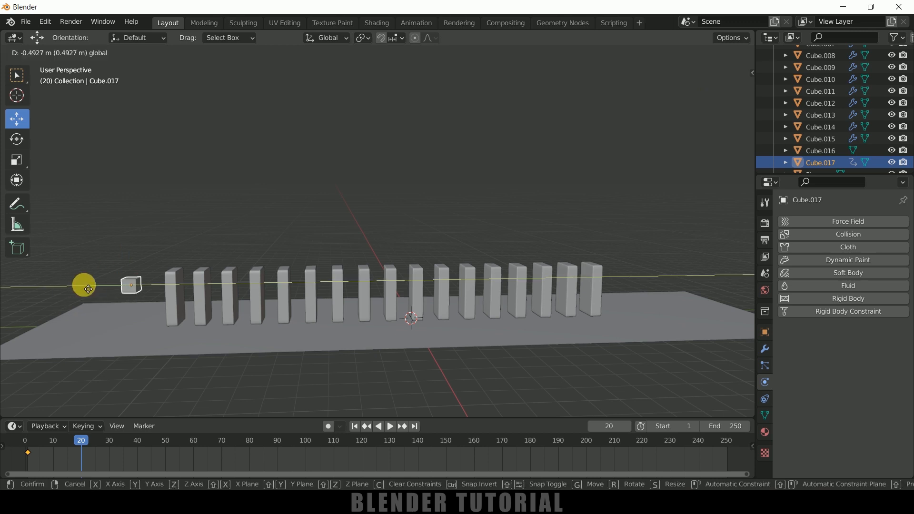
{"action": "left_click_drag", "start_coordinate": [131, 286], "coordinate": [172, 283]}
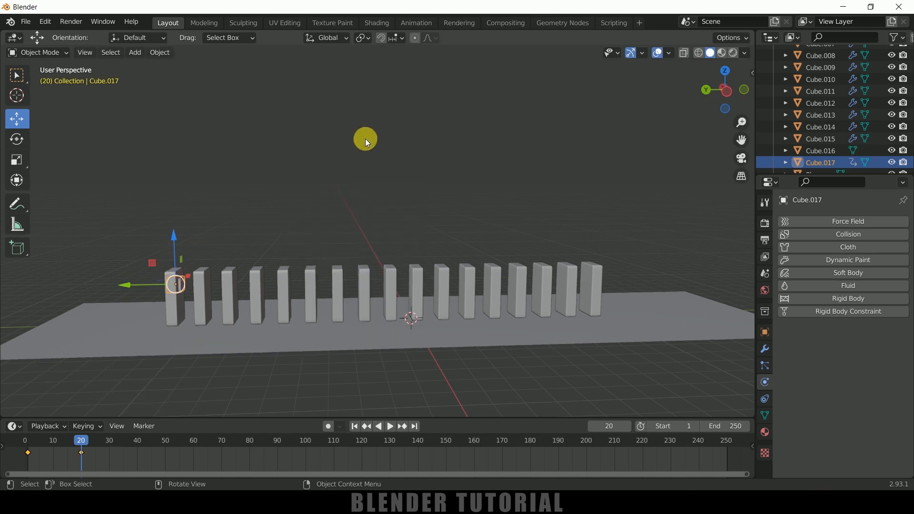
{"action": "left_click", "coordinate": [389, 427]}
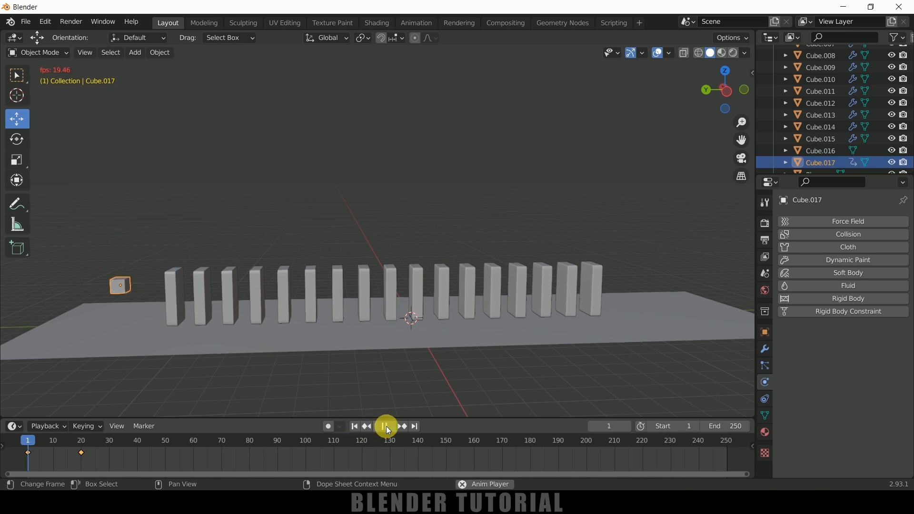
{"action": "left_click", "coordinate": [387, 426]}
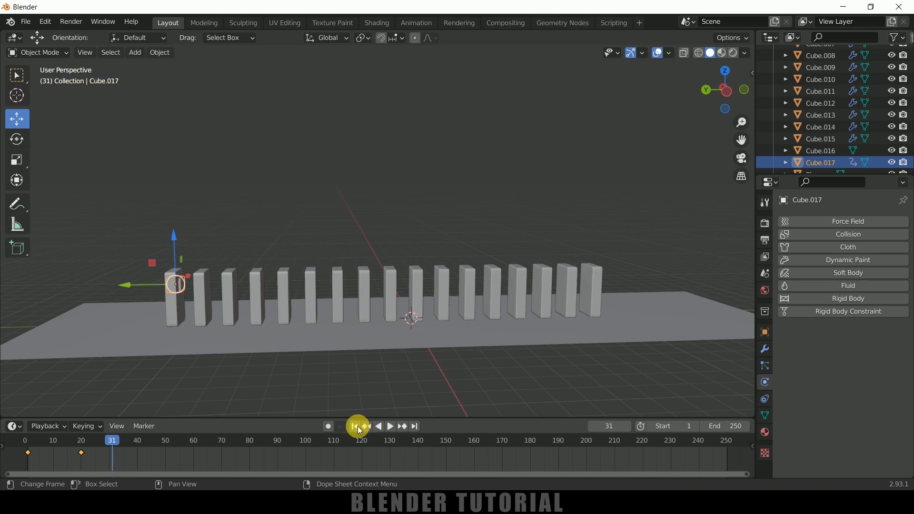
{"action": "left_click", "coordinate": [388, 427]}
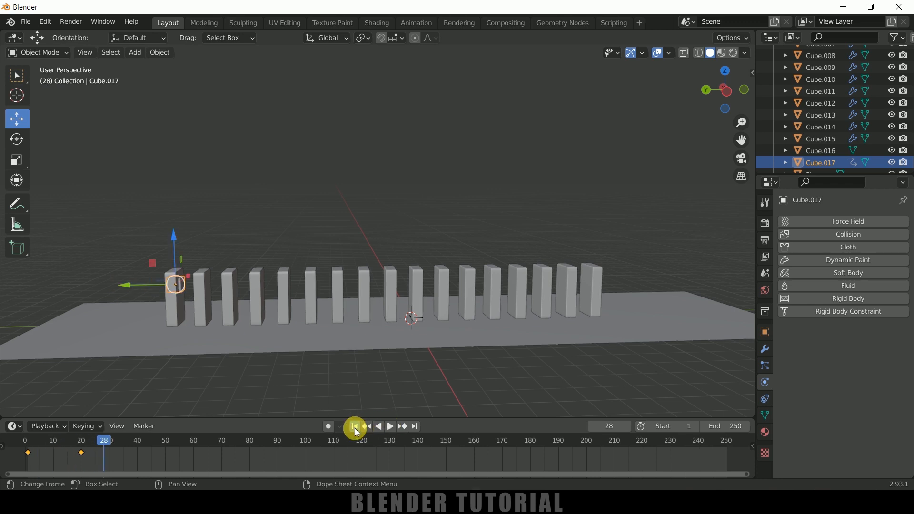
{"action": "left_click", "coordinate": [354, 426]}
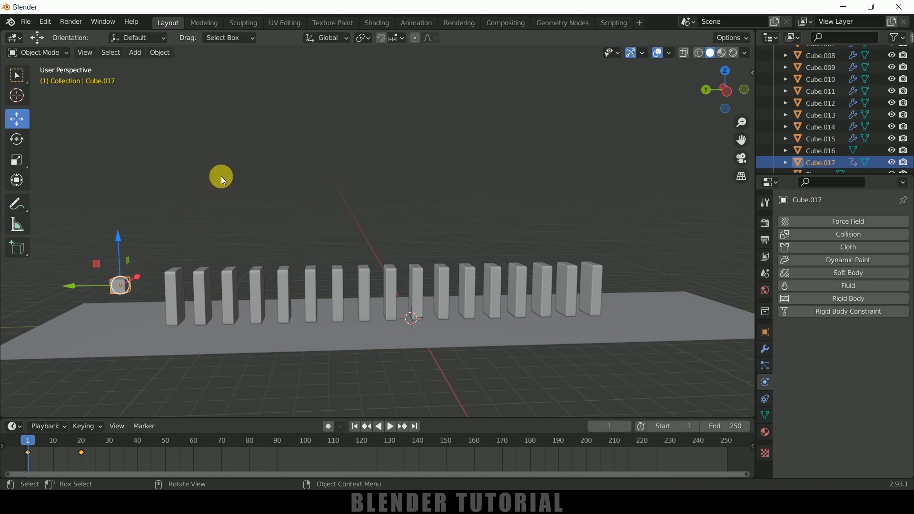
{"action": "mouse_move", "coordinate": [777, 391]}
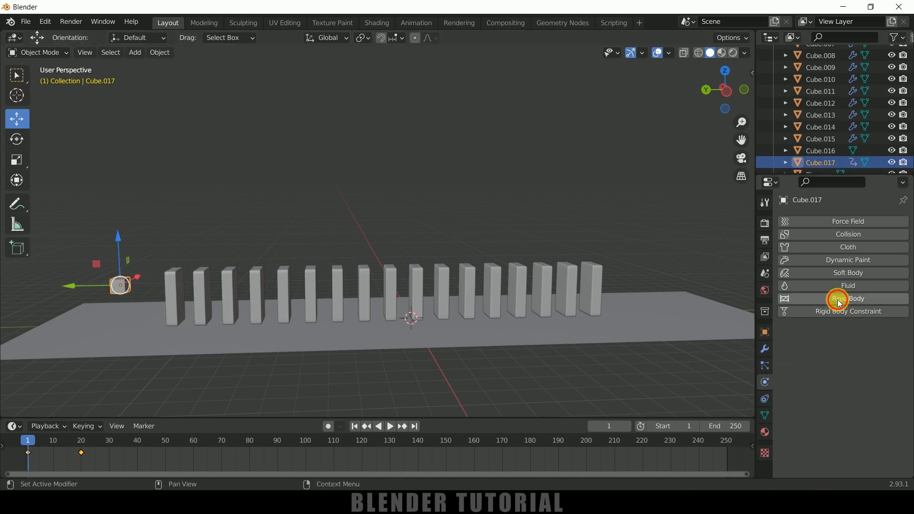
- Give the pusher cube an Animated rigid body, then play until the dominoes topple
{"action": "left_click", "coordinate": [848, 299]}
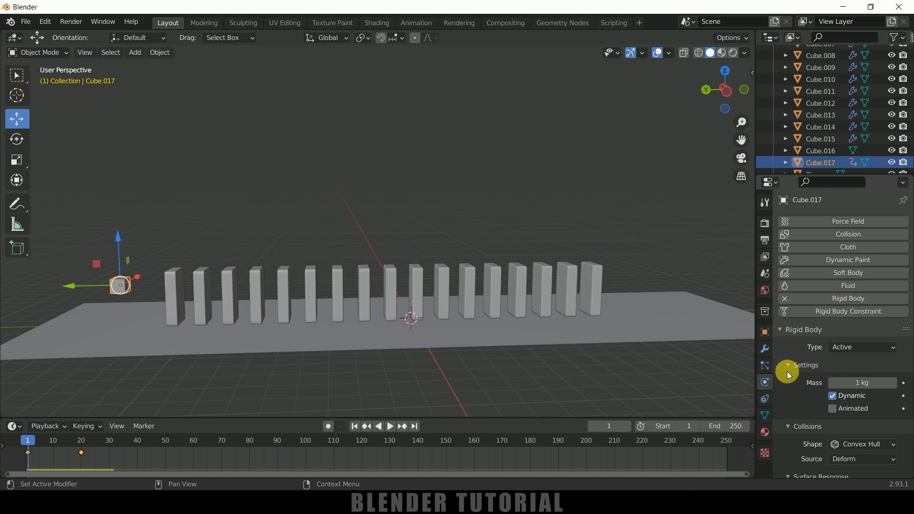
{"action": "scroll", "scroll_direction": "down", "scroll_amount": 3}
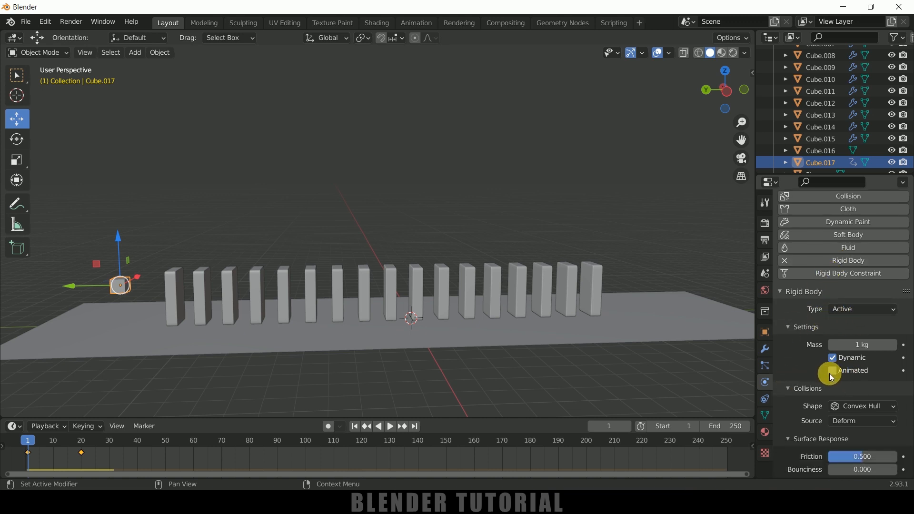
{"action": "mouse_move", "coordinate": [834, 370]}
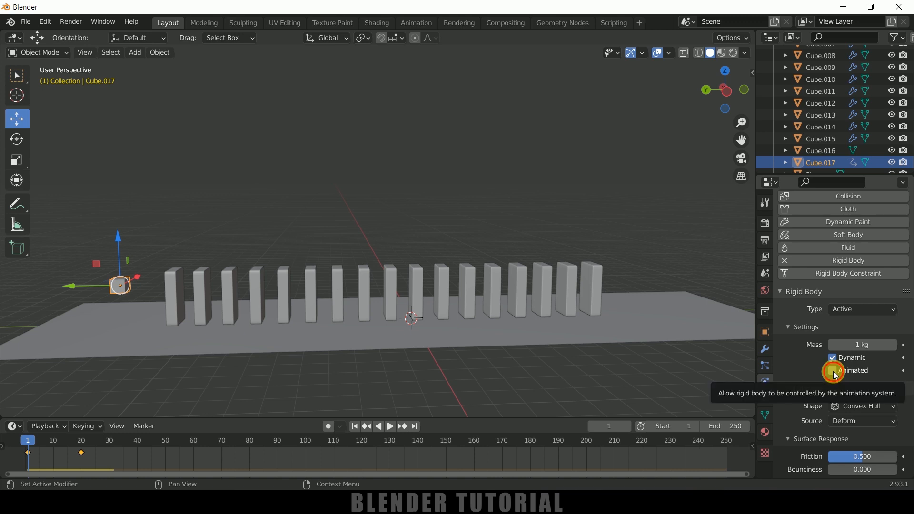
{"action": "left_click", "coordinate": [833, 370]}
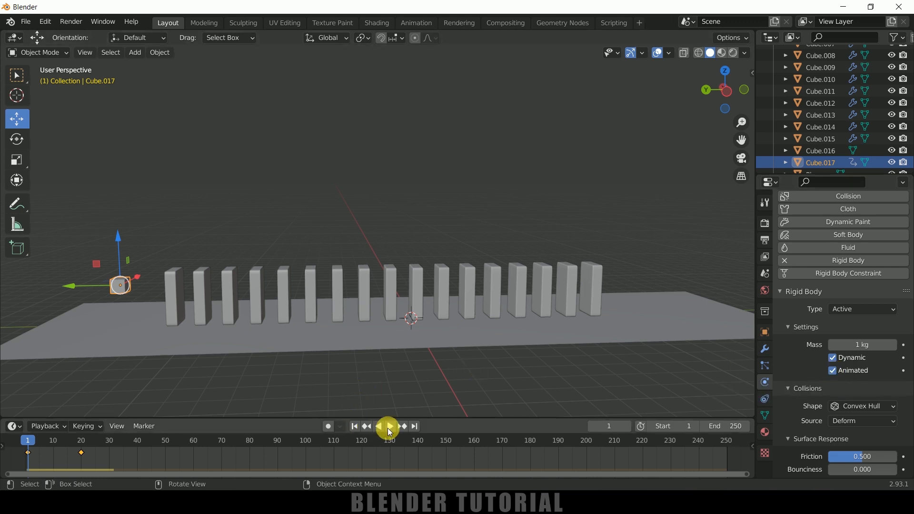
{"action": "left_click", "coordinate": [387, 427]}
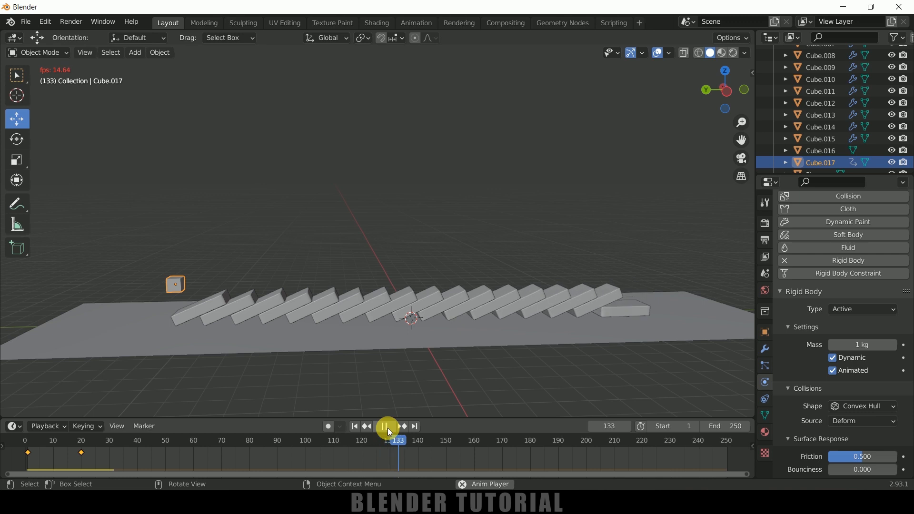
{"action": "left_click", "coordinate": [387, 426]}
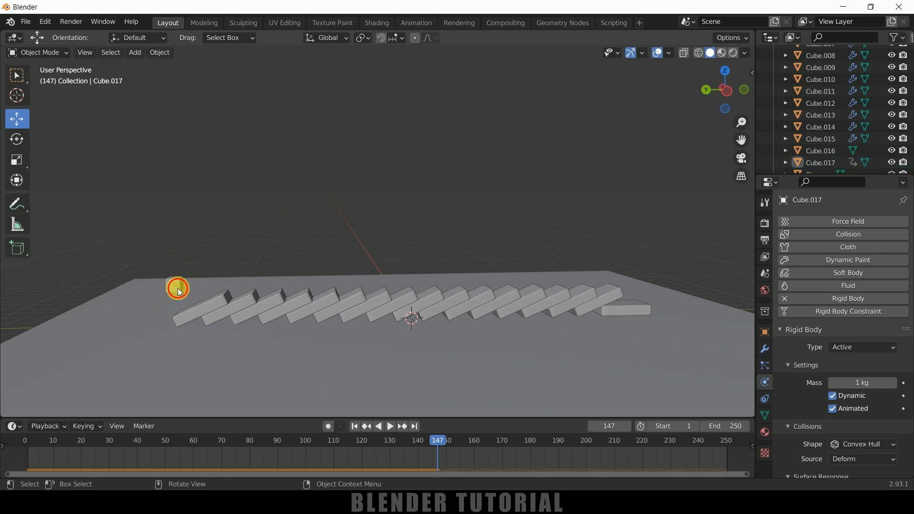
- Keep the pusher cube visible in renders, enable viewport shadows, and select the first domino
{"action": "left_click", "coordinate": [765, 329]}
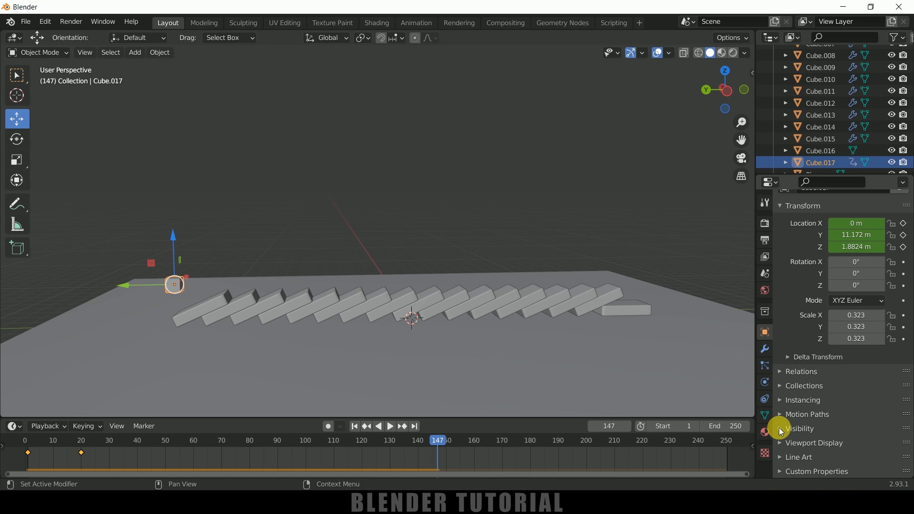
{"action": "left_click", "coordinate": [799, 429]}
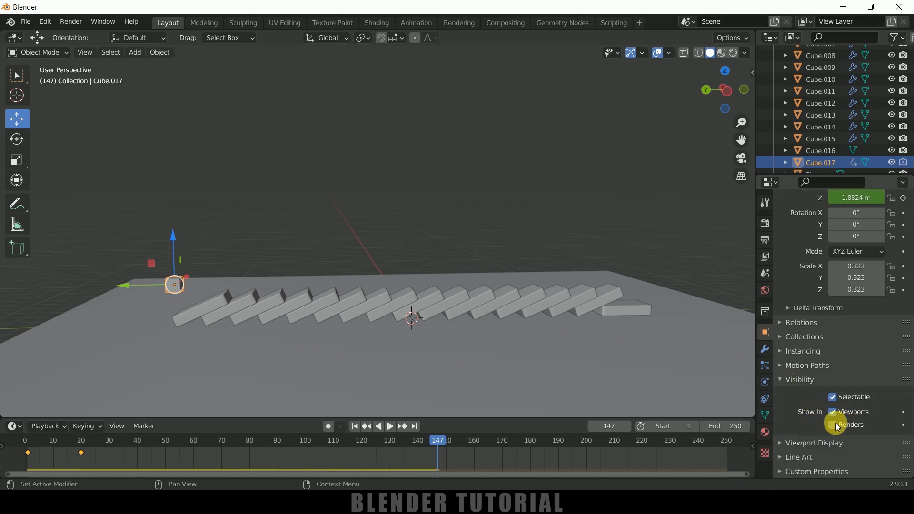
{"action": "left_click", "coordinate": [833, 425]}
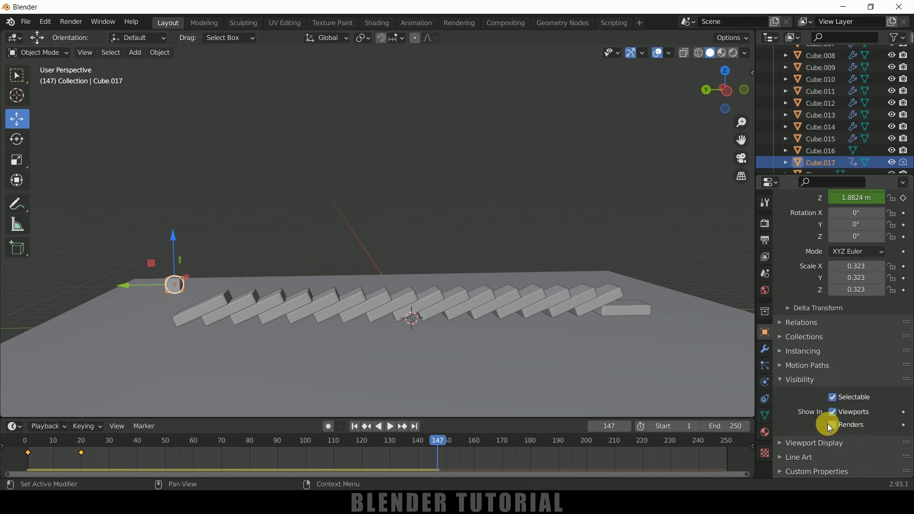
{"action": "left_click", "coordinate": [833, 412]}
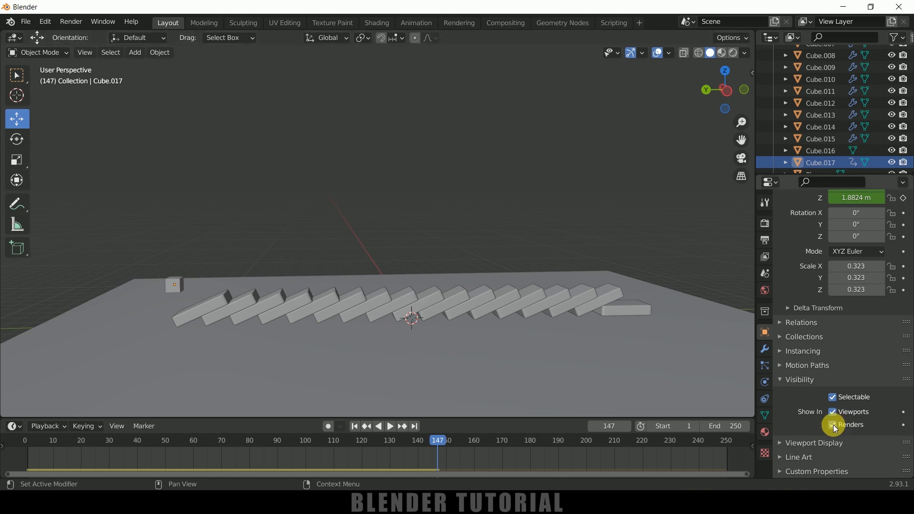
{"action": "left_click", "coordinate": [833, 424]}
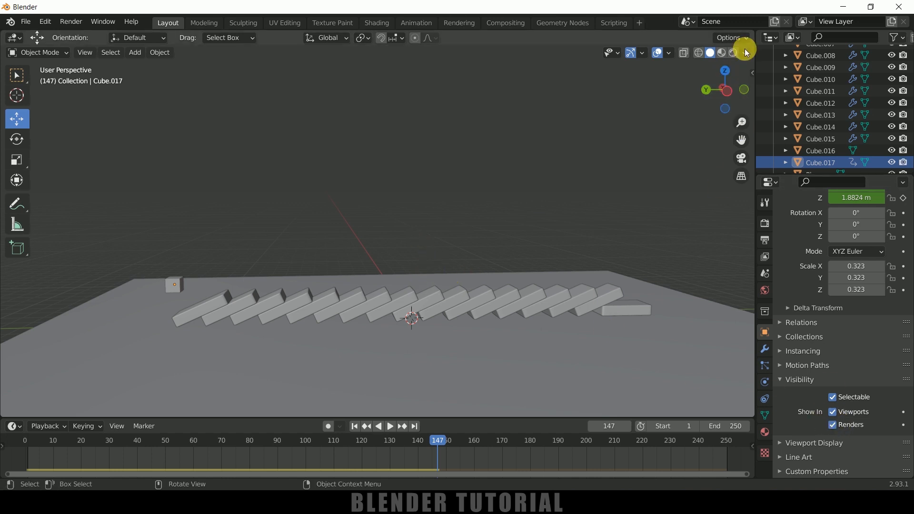
{"action": "left_click", "coordinate": [746, 52]}
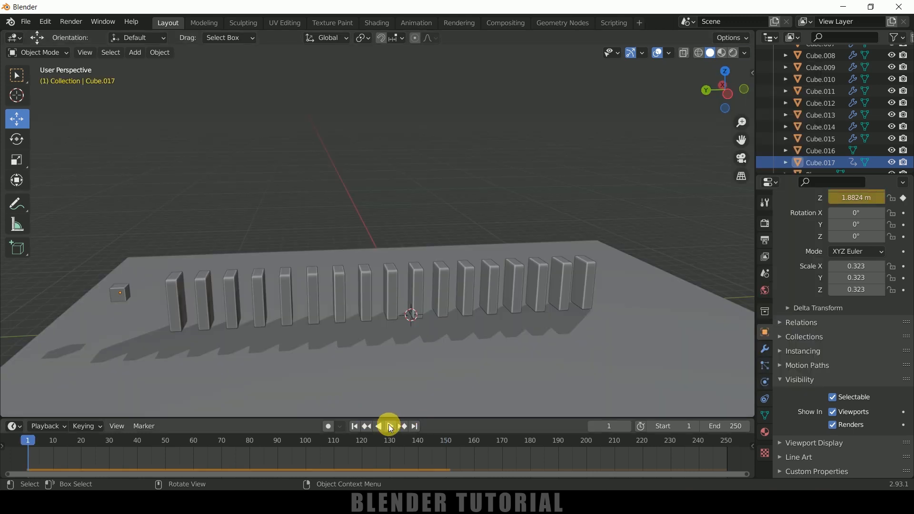
{"action": "left_click", "coordinate": [389, 426]}
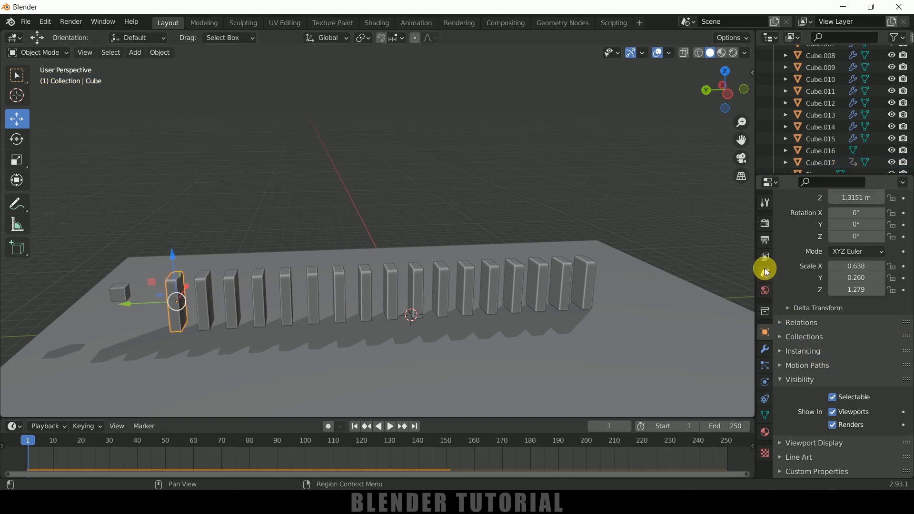
- In Scene properties, change the Rigid Body World cache End from 250 to 180
{"action": "left_click", "coordinate": [765, 272]}
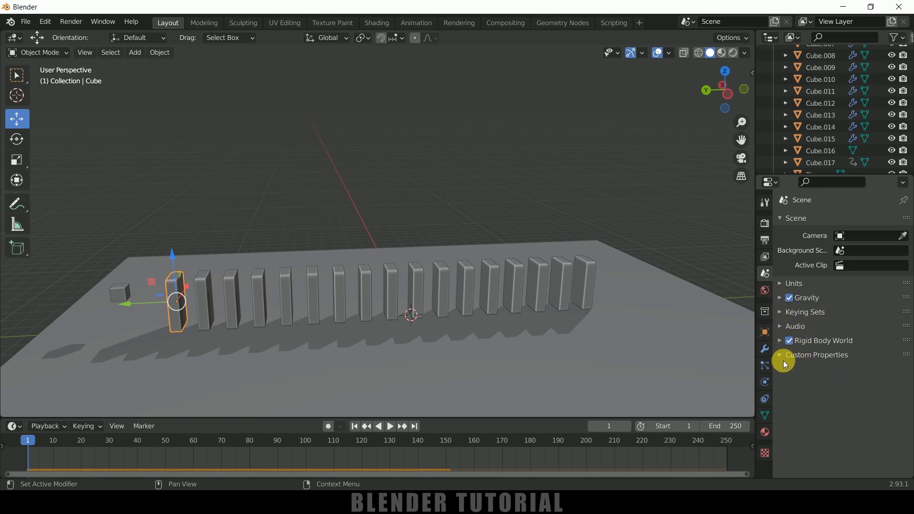
{"action": "left_click", "coordinate": [789, 340]}
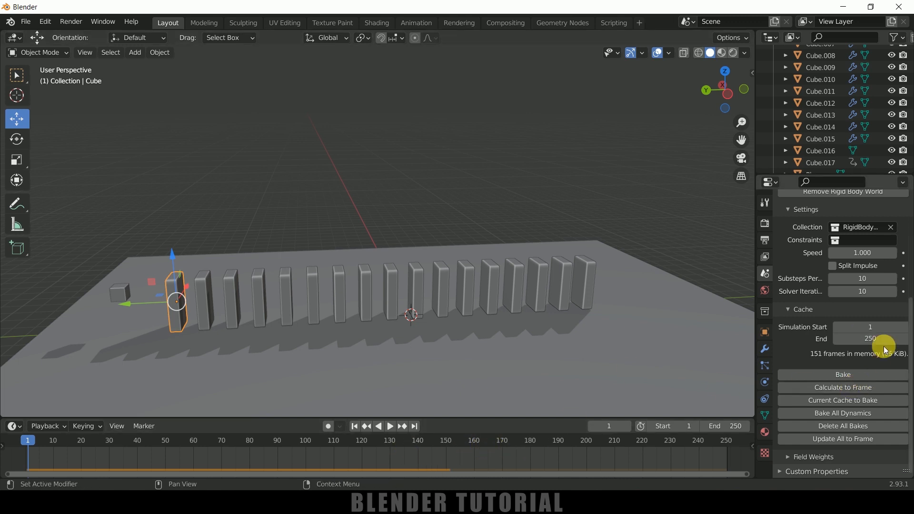
{"action": "type", "text": "180"}
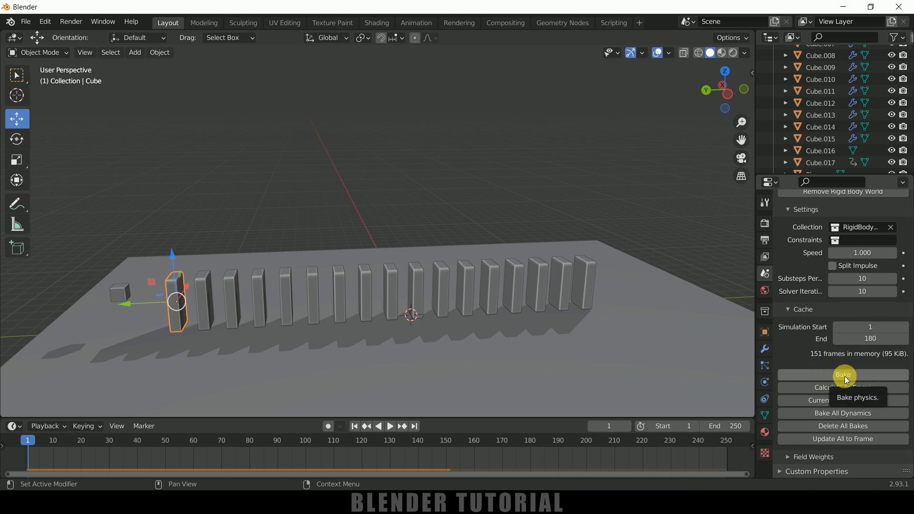
- Bake the rigid body cache through frame 180 and replay the toppling dominoes from the start
{"action": "left_click", "coordinate": [842, 374]}
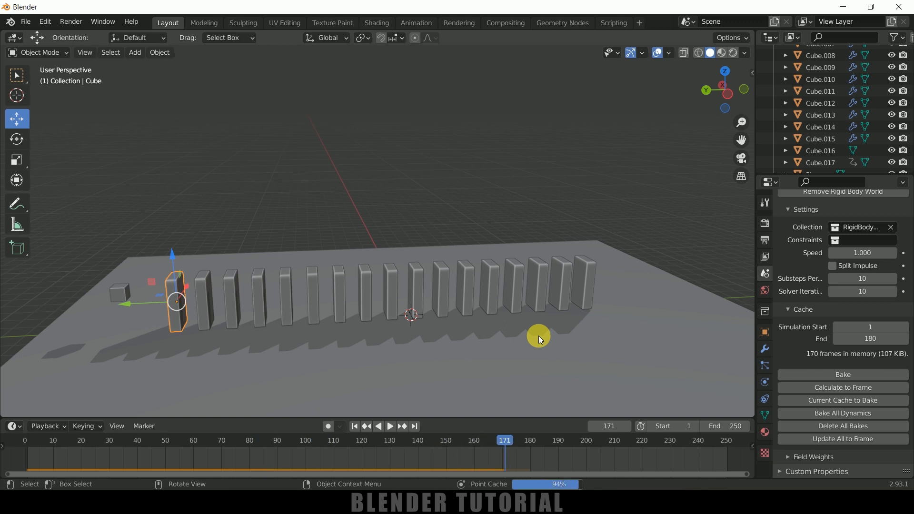
{"action": "left_click", "coordinate": [389, 426]}
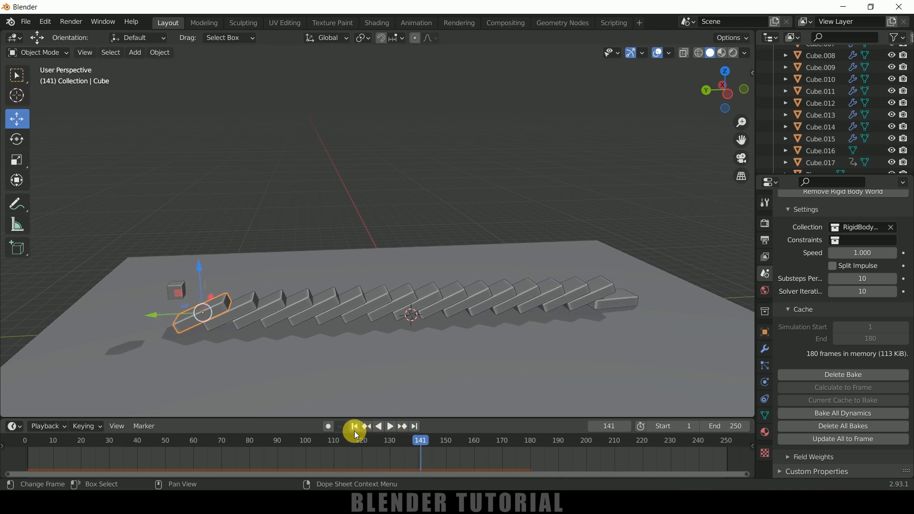
{"action": "left_click", "coordinate": [389, 426]}
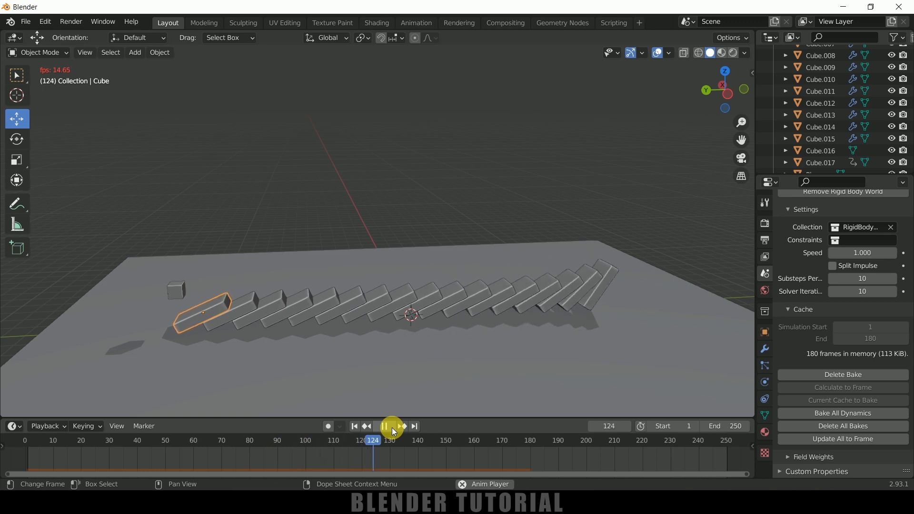
{"action": "left_click", "coordinate": [388, 426]}
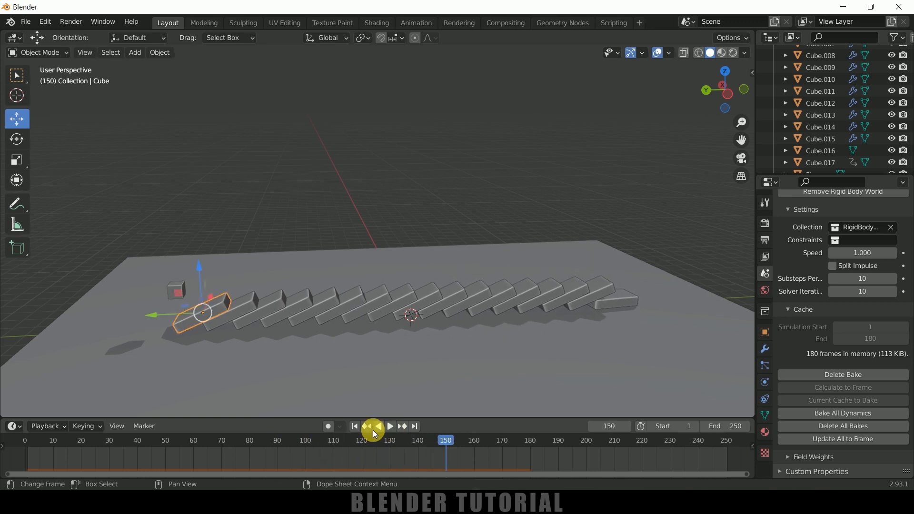
{"action": "left_click", "coordinate": [389, 426]}
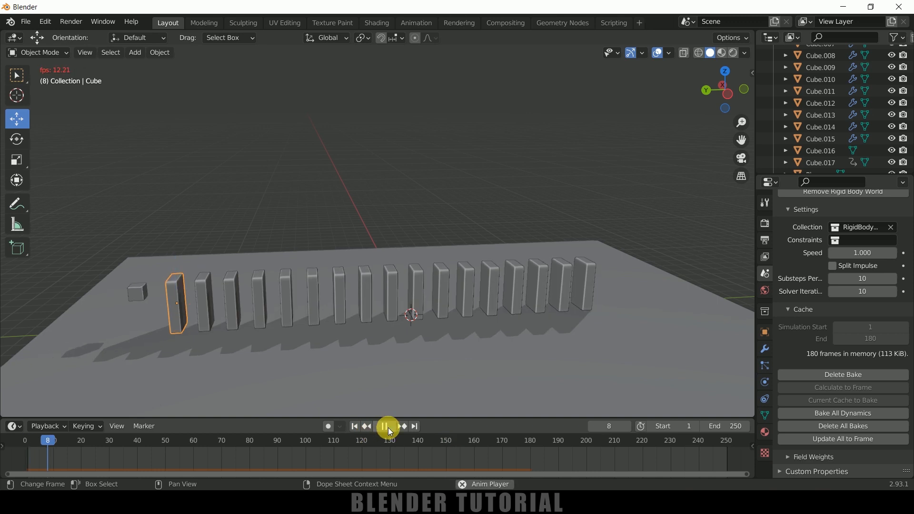